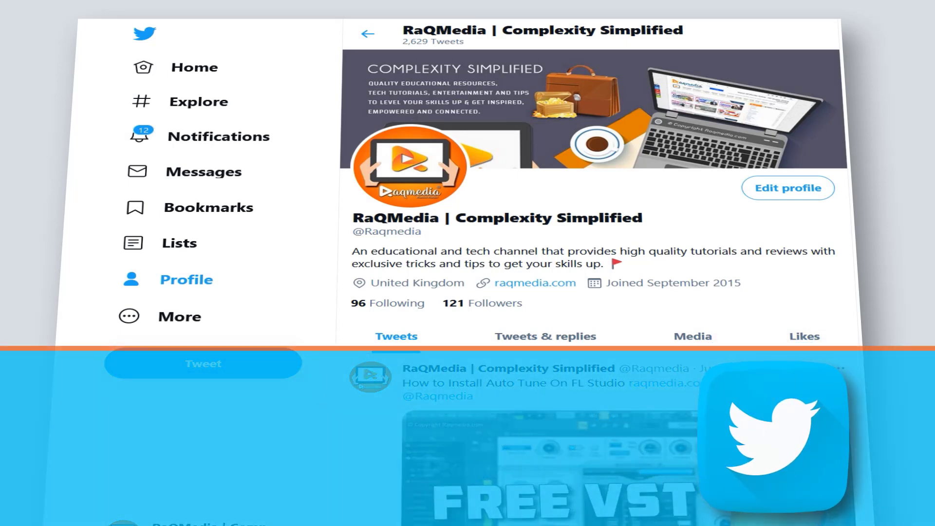
Scroll down through the RaQMedia profile's tweets
scroll("down", 3)
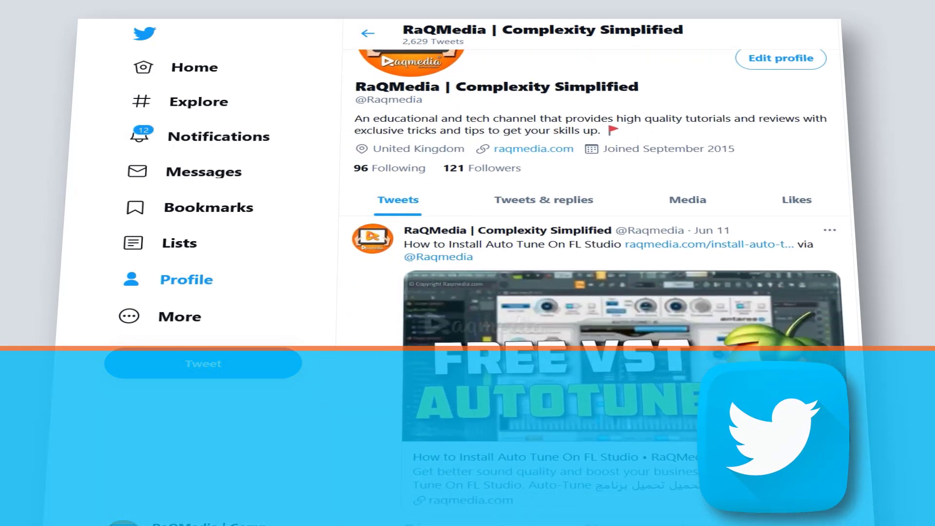
scroll("down", 3)
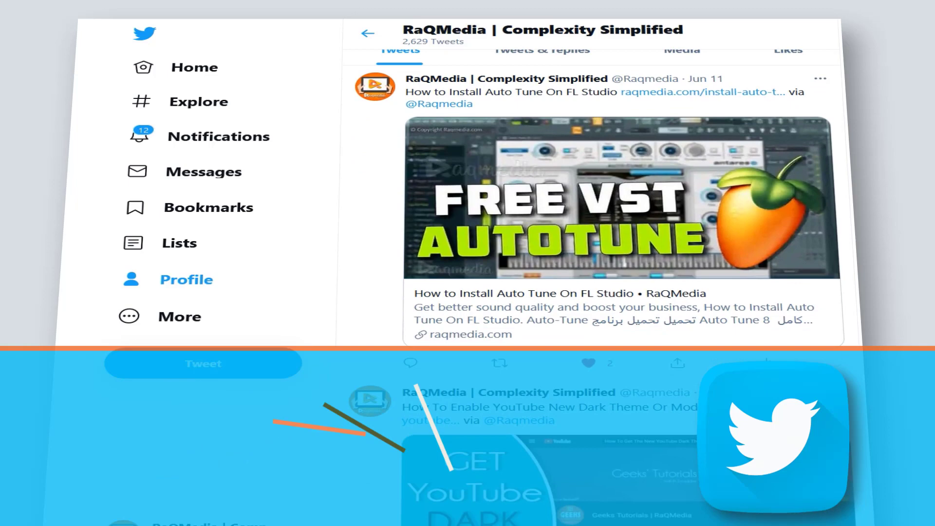
scroll("down", 3)
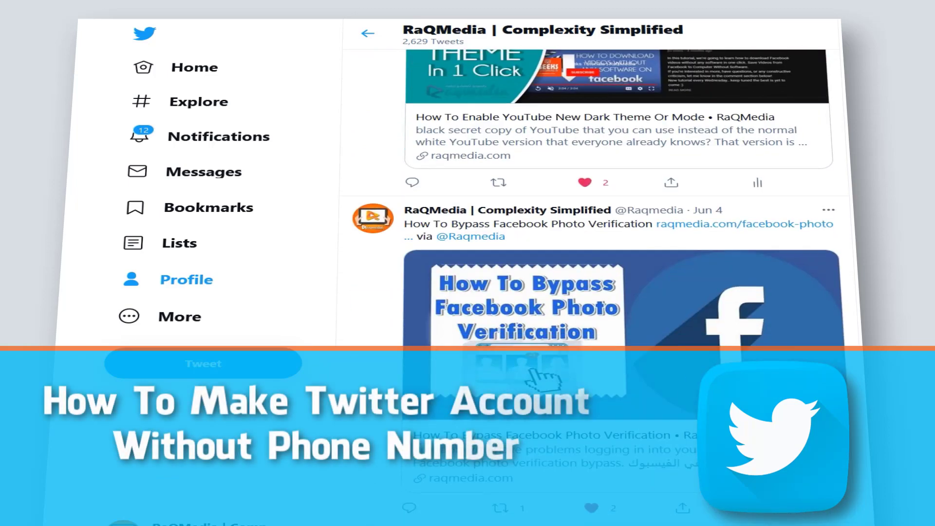
scroll("down", 3)
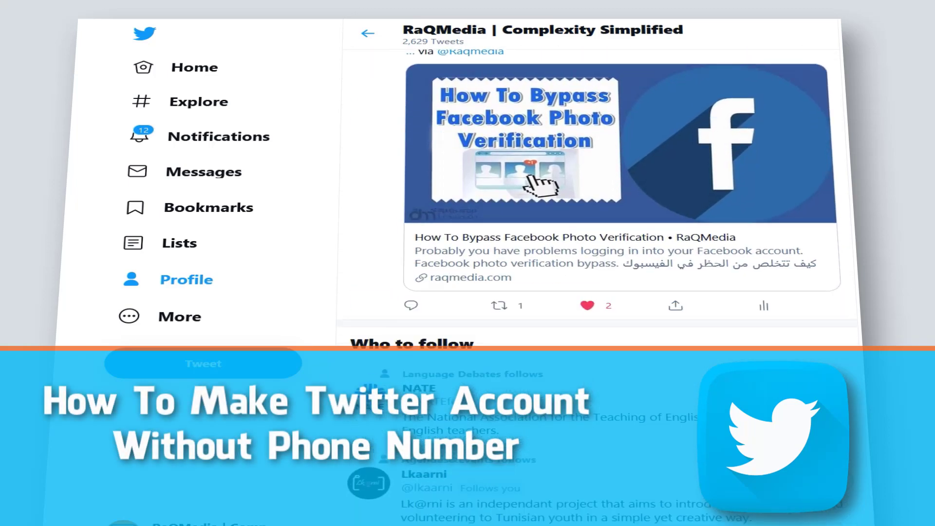
scroll("down", 3)
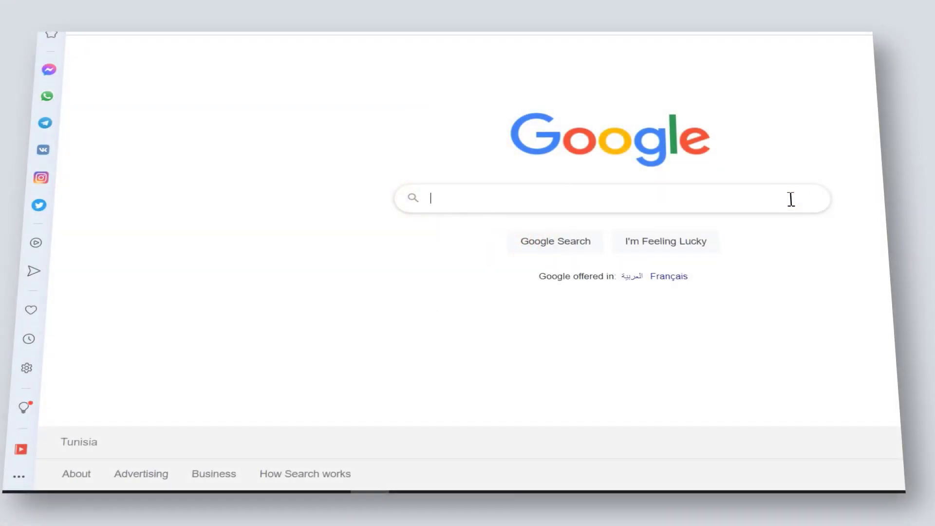
Search Google for 'twitter' via the suggestion and reach the Twitter landing page
type("twit")
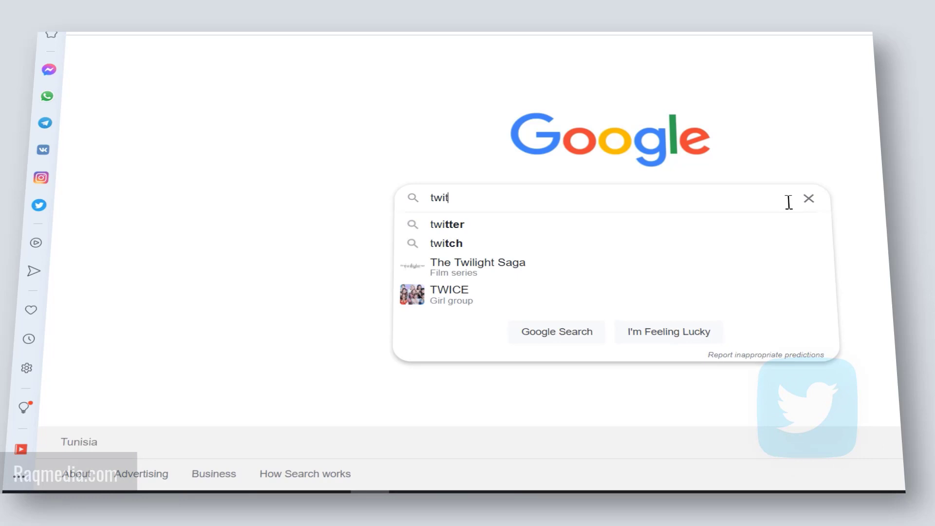
left_click(446, 224)
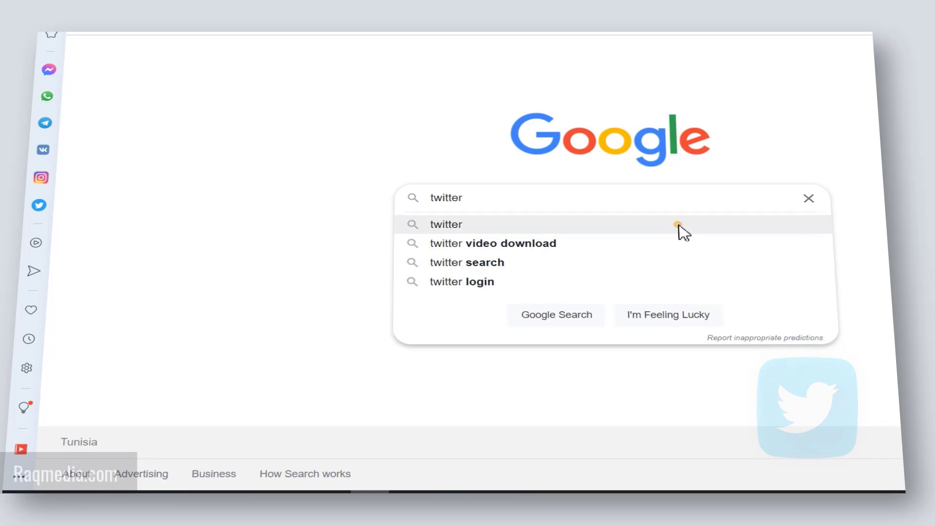
left_click(446, 224)
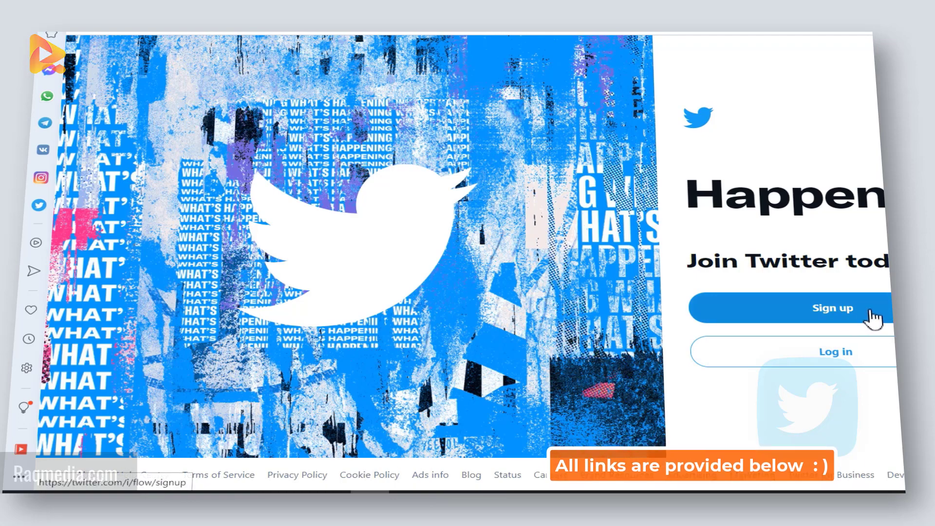
Start Sign up and fill the Name field with the saved EnglEzz entry
left_click(833, 308)
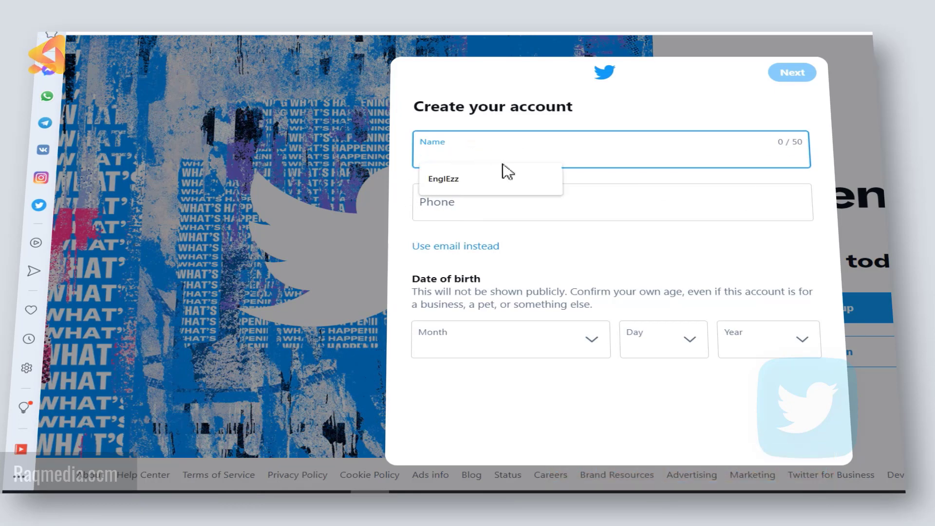
left_click(443, 179)
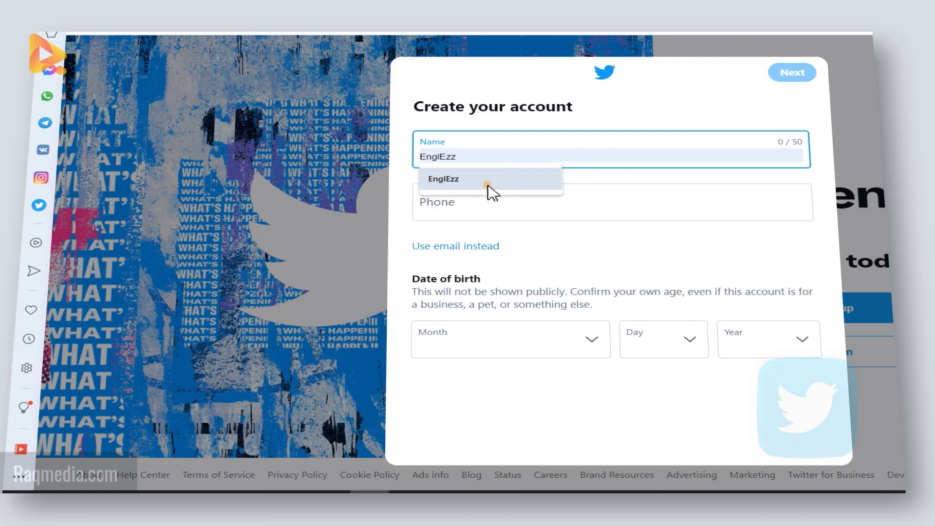
left_click(443, 178)
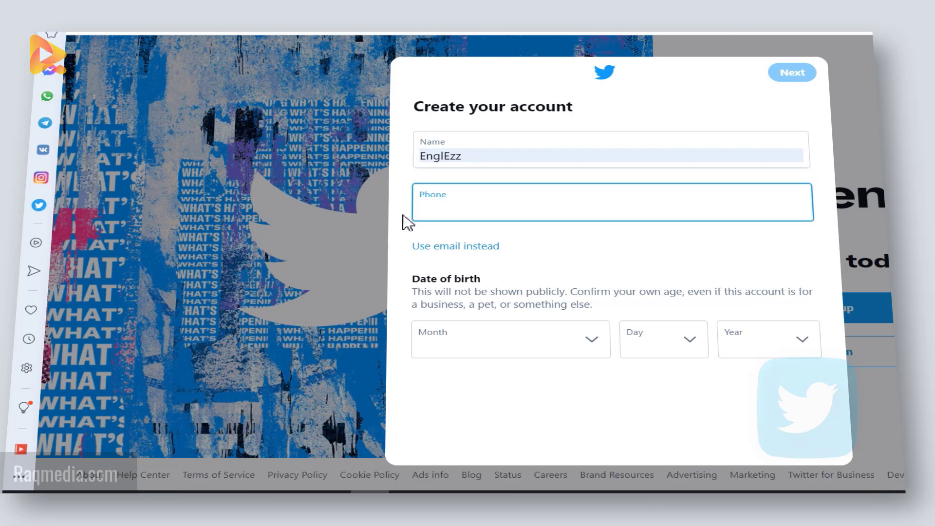
mouse_move(489, 234)
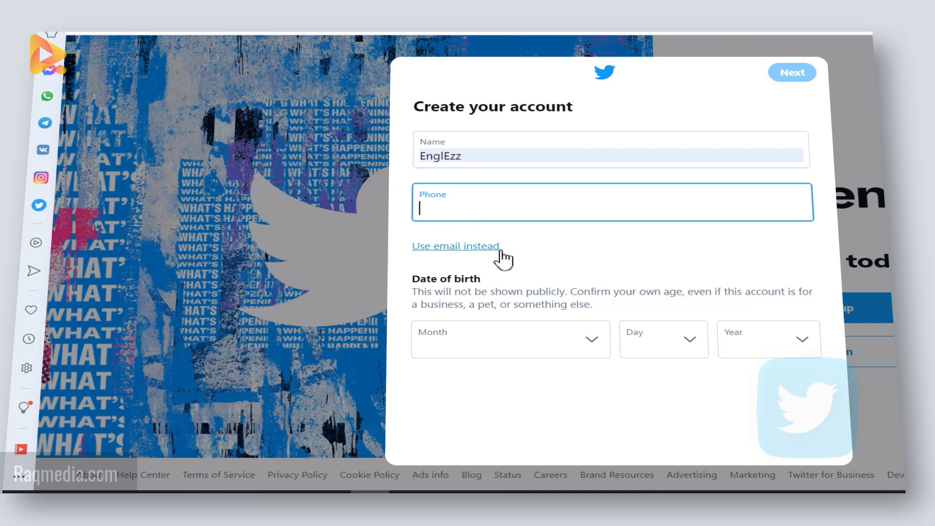
mouse_move(468, 259)
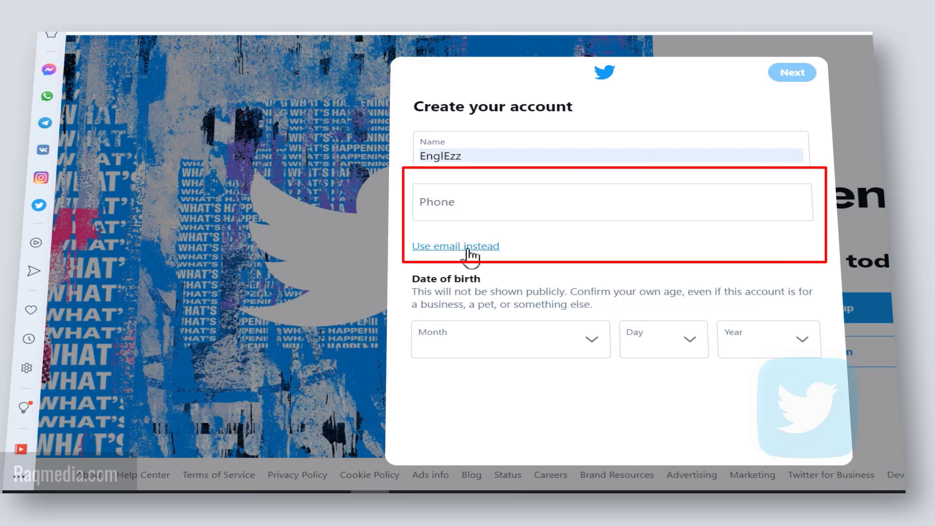
left_click(455, 246)
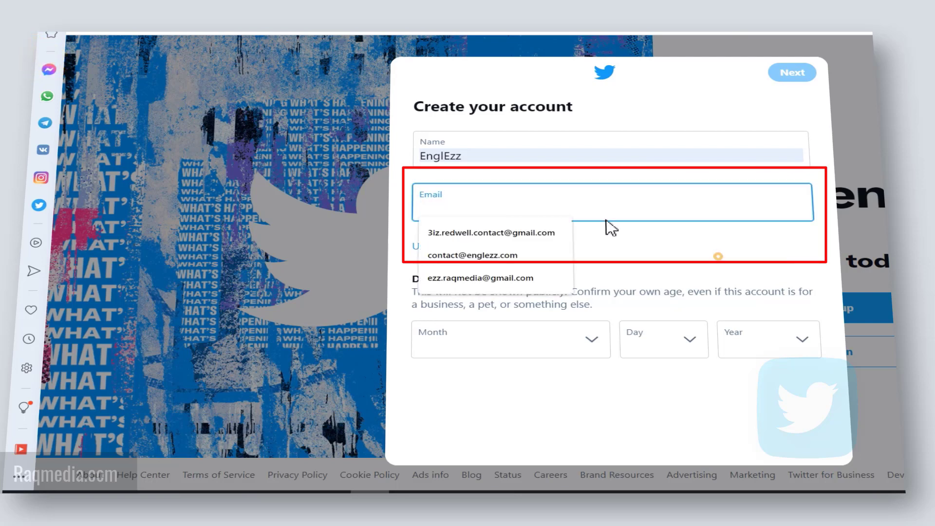
left_click(471, 254)
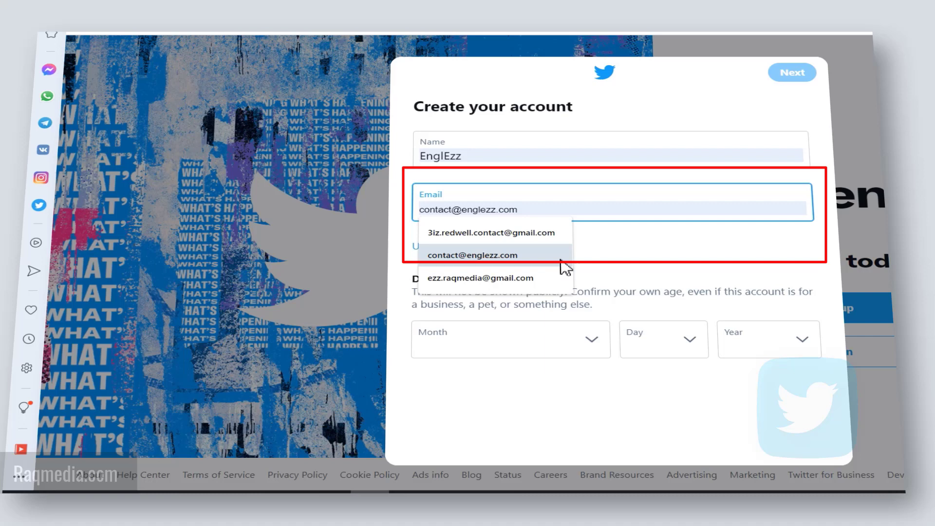
left_click(472, 254)
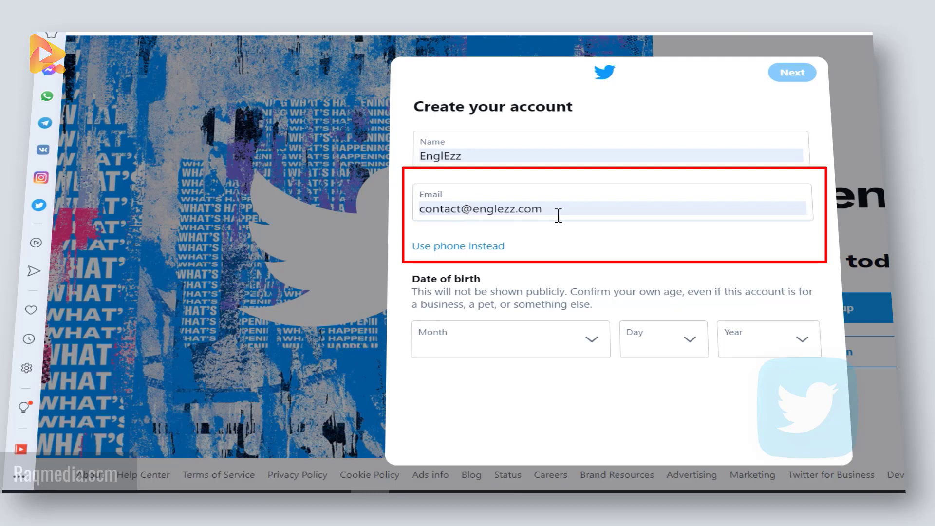
mouse_move(552, 211)
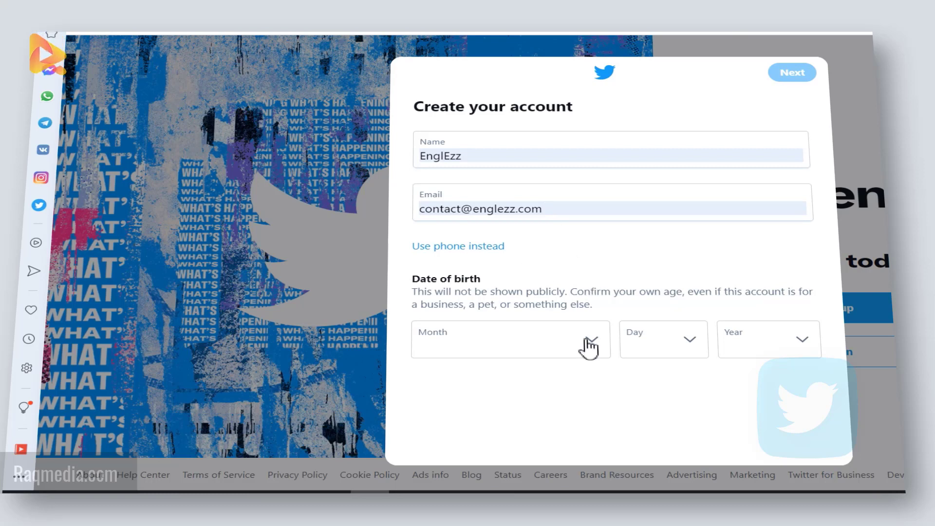
mouse_move(662, 379)
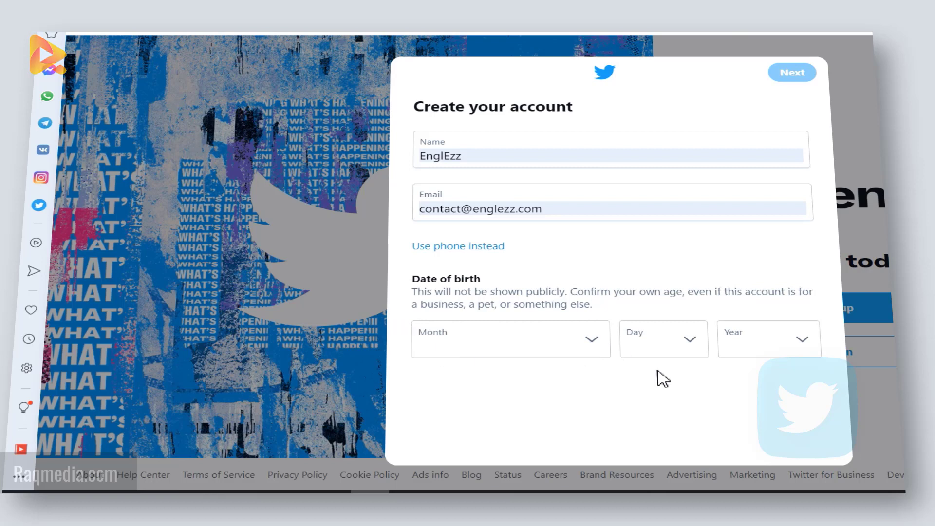
mouse_move(594, 352)
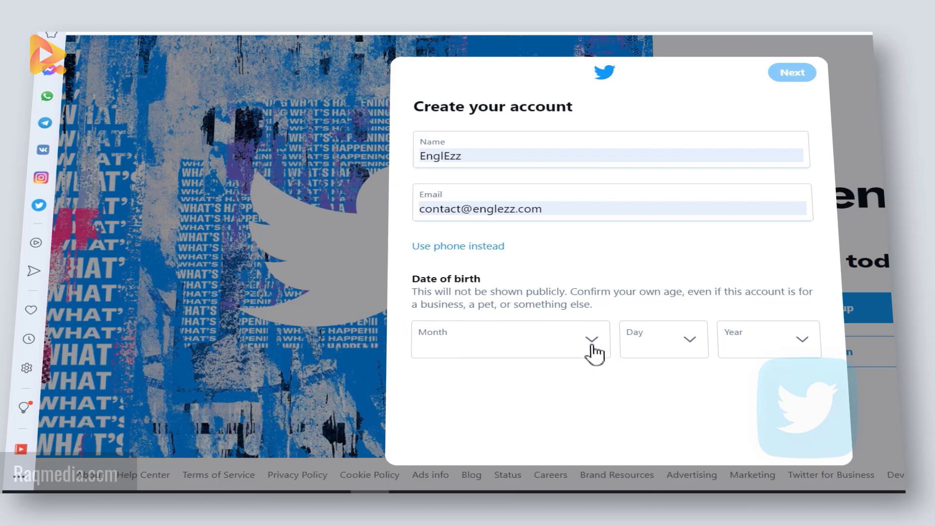
mouse_move(771, 349)
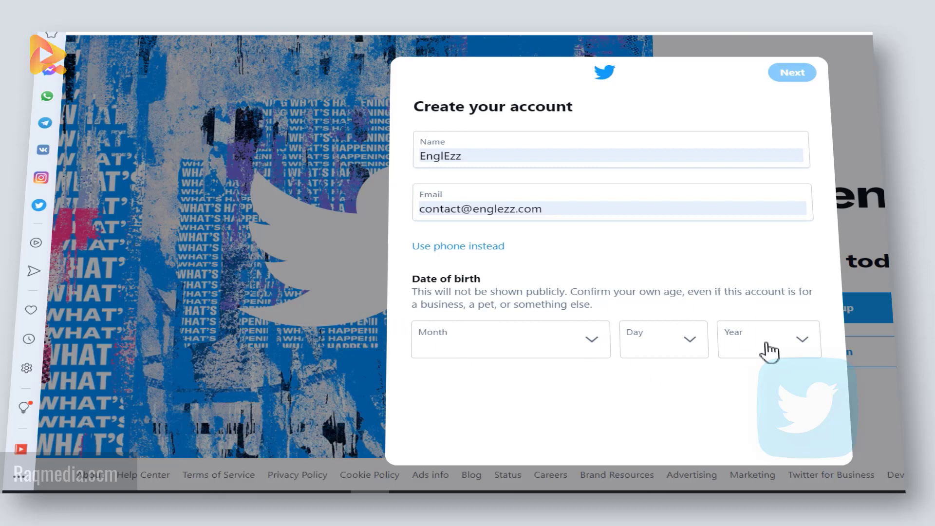
mouse_move(807, 340)
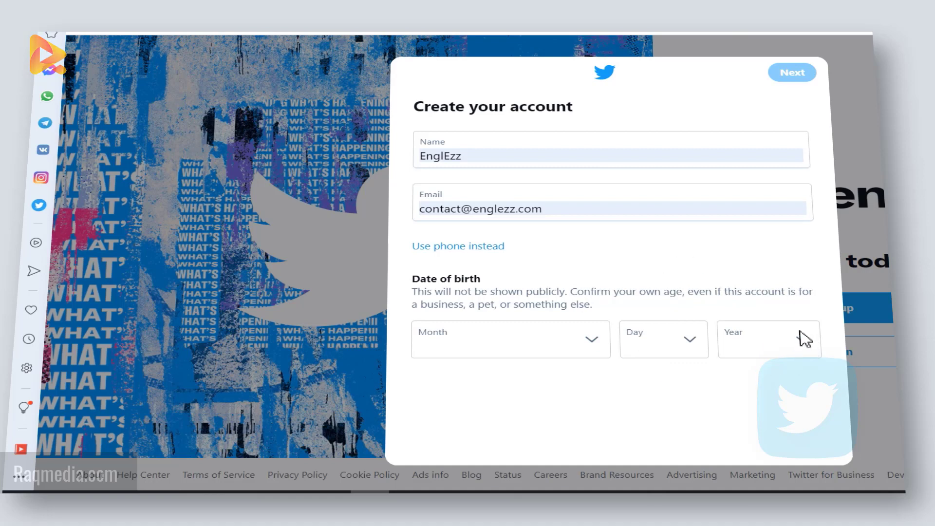
mouse_move(804, 351)
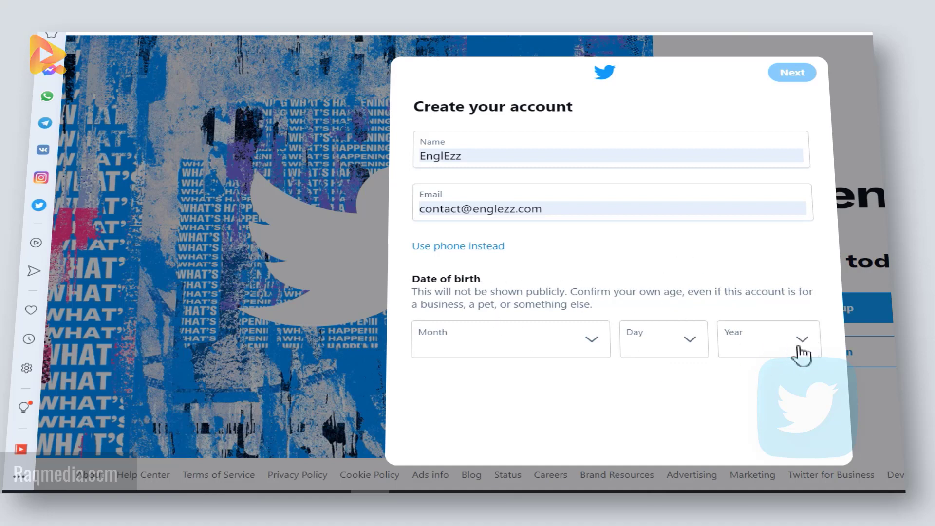
mouse_move(599, 351)
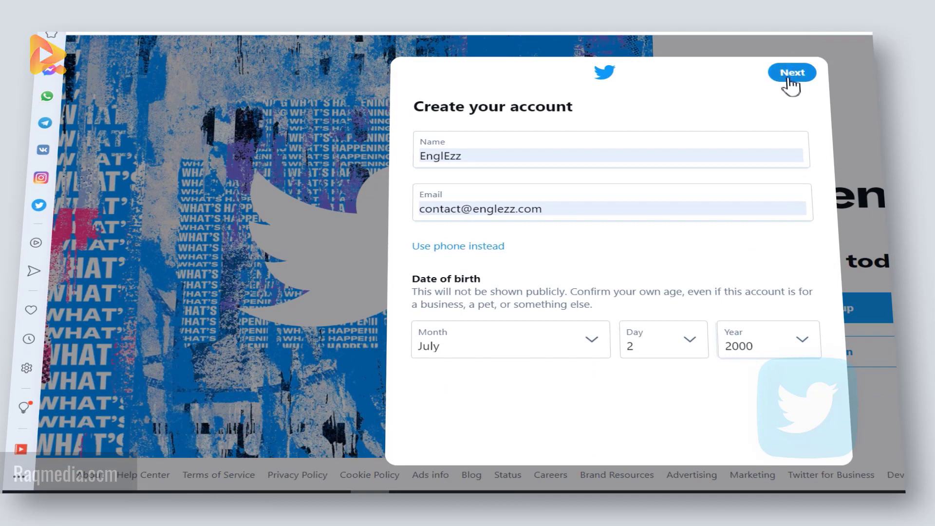
Continue, switch off tracking of Twitter content across the web, and proceed to review
left_click(791, 72)
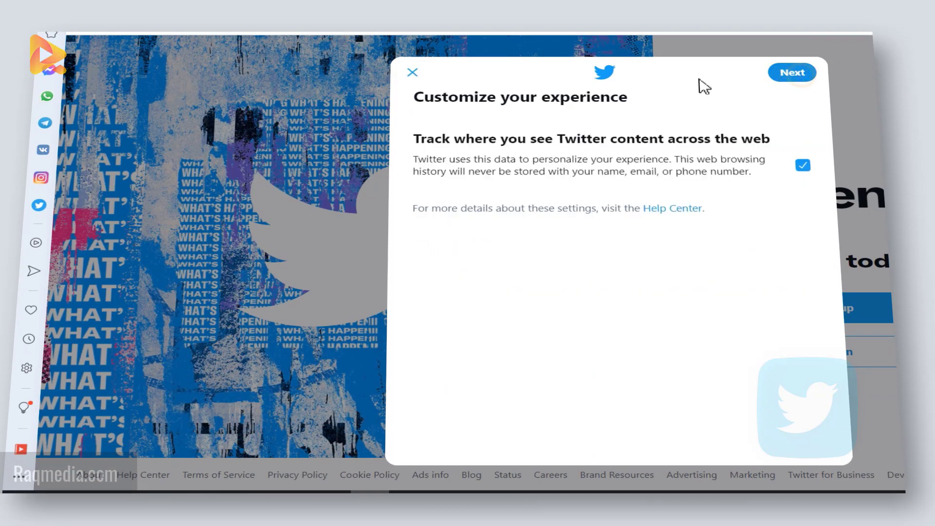
mouse_move(453, 132)
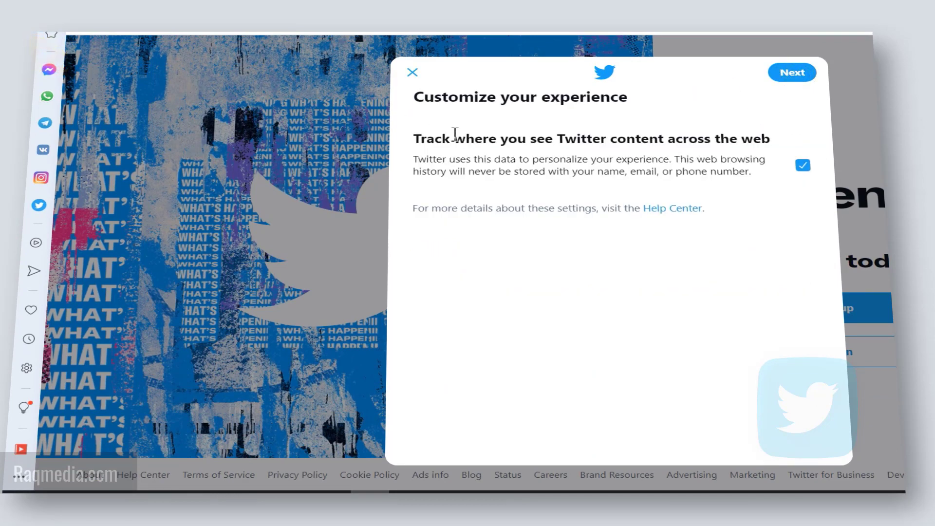
mouse_move(682, 163)
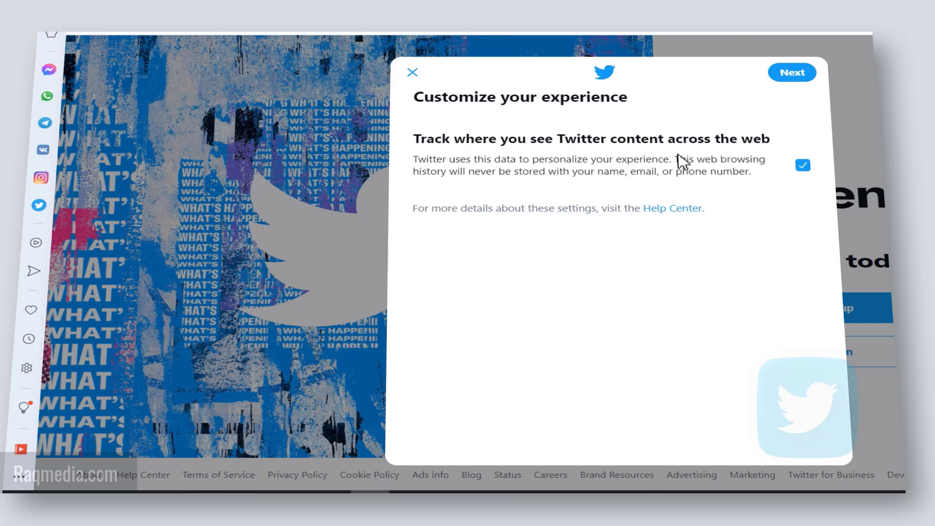
mouse_move(474, 81)
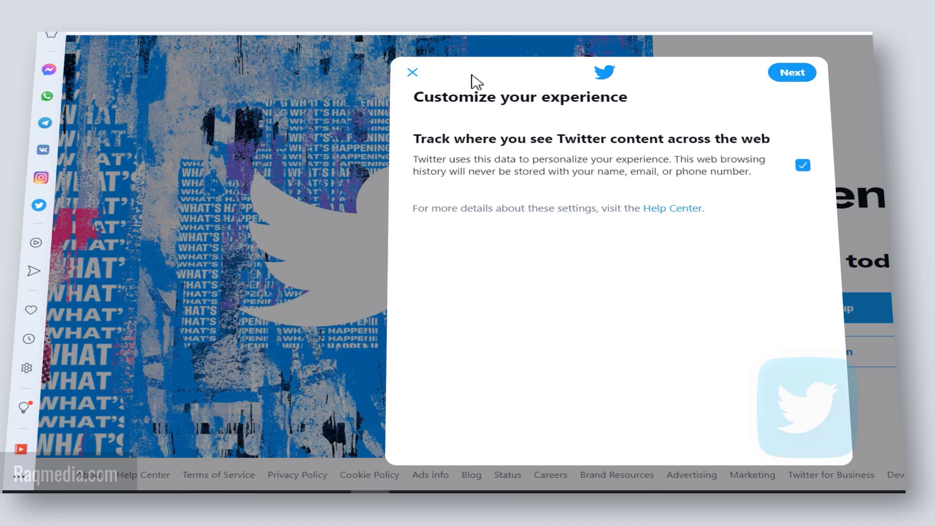
mouse_move(697, 134)
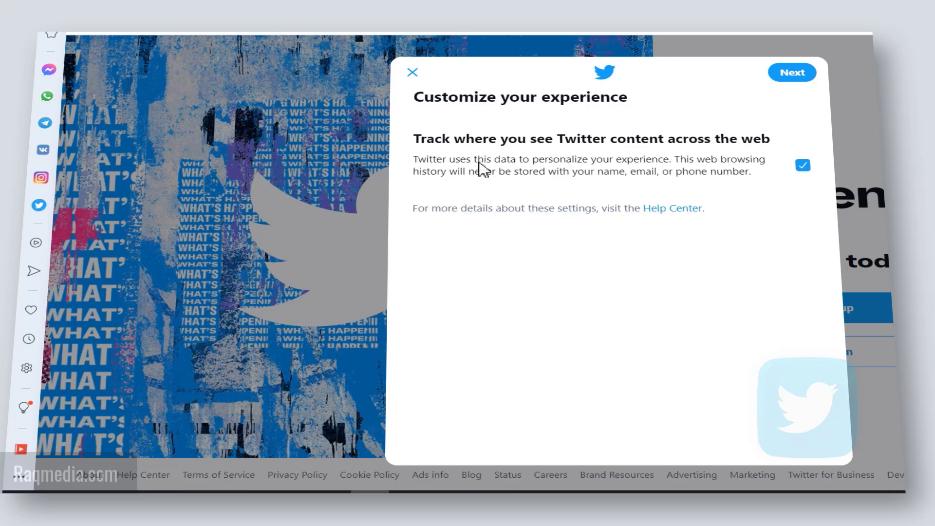
left_click(803, 166)
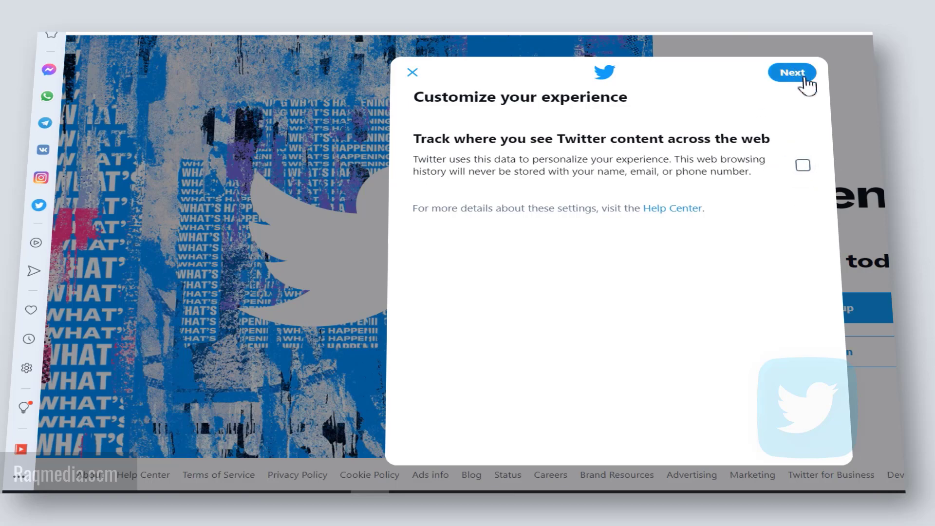
left_click(791, 72)
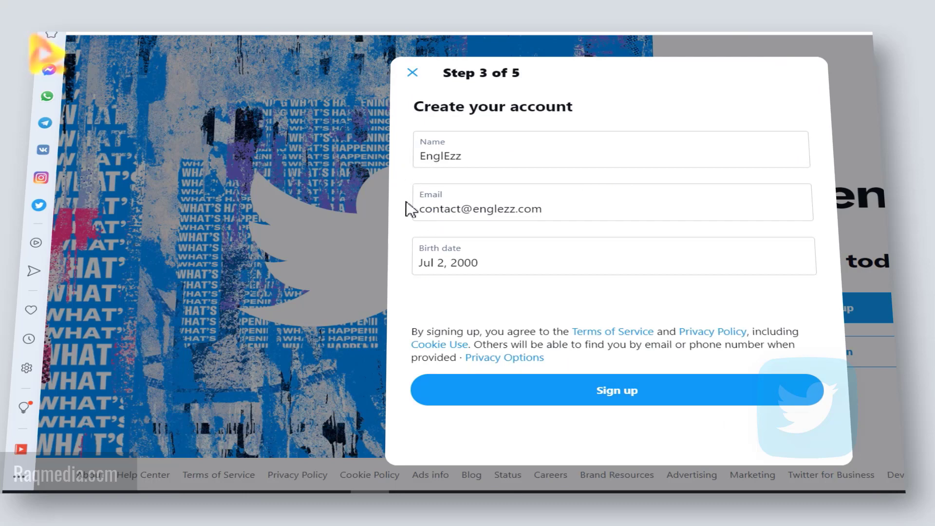
mouse_move(413, 282)
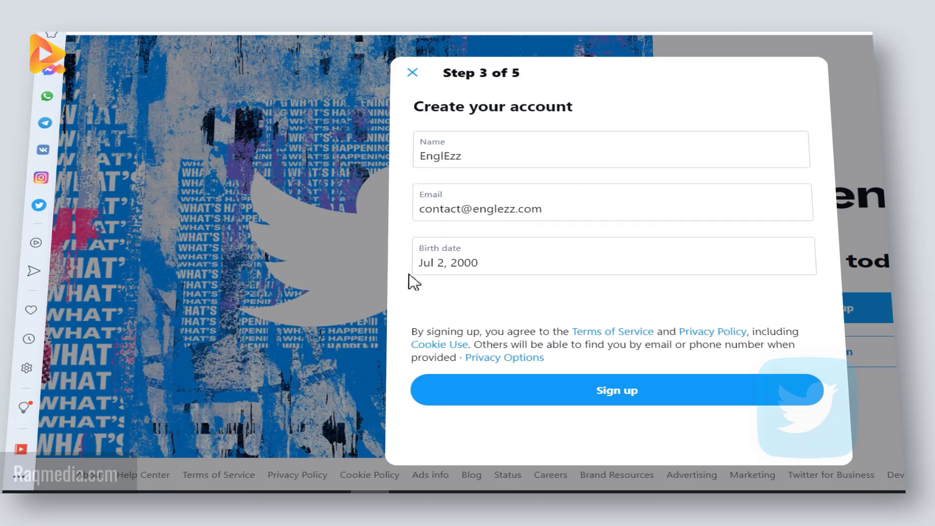
mouse_move(410, 299)
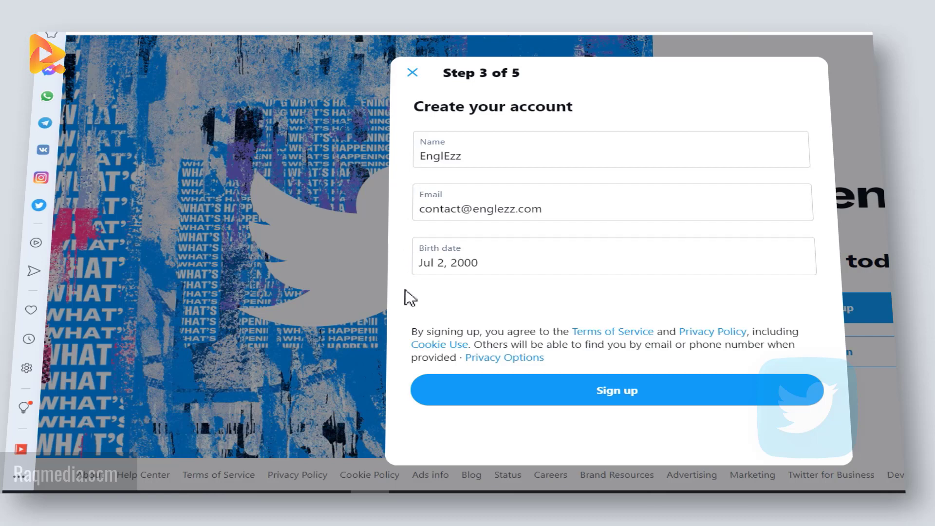
mouse_move(407, 148)
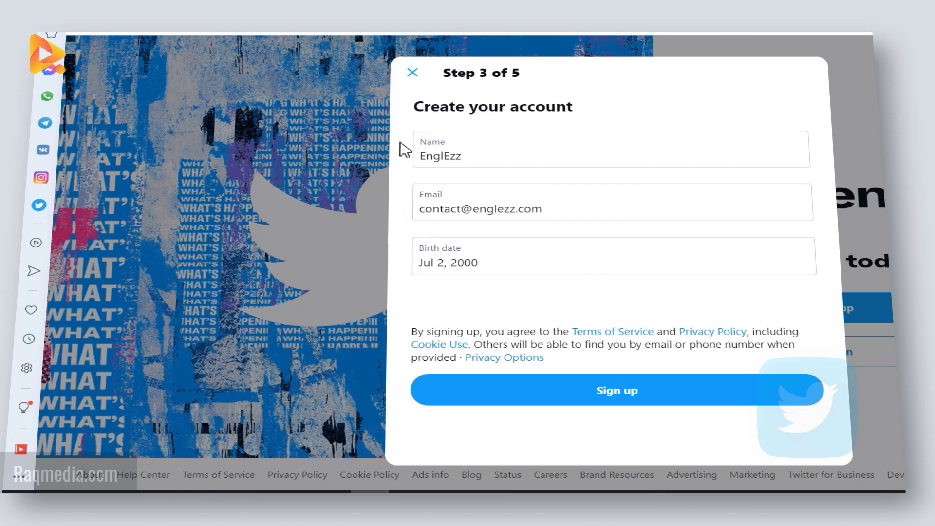
mouse_move(419, 316)
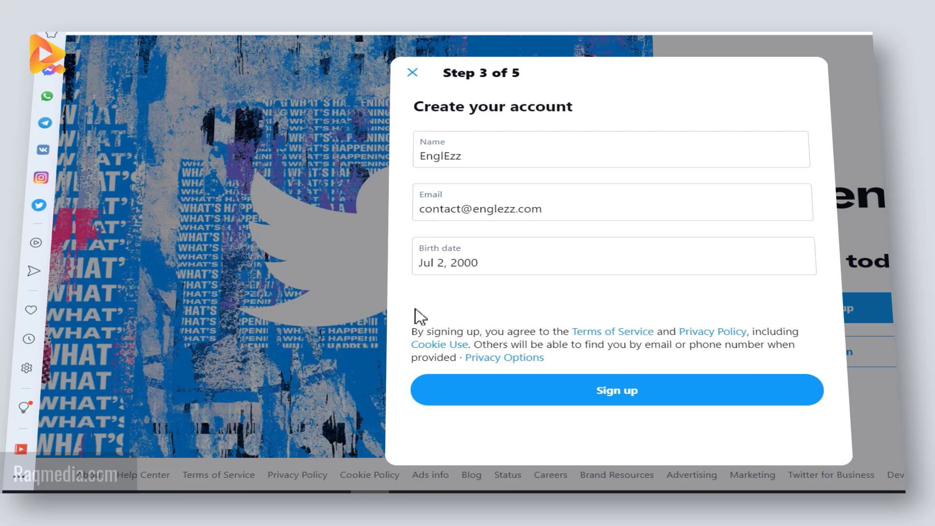
mouse_move(414, 322)
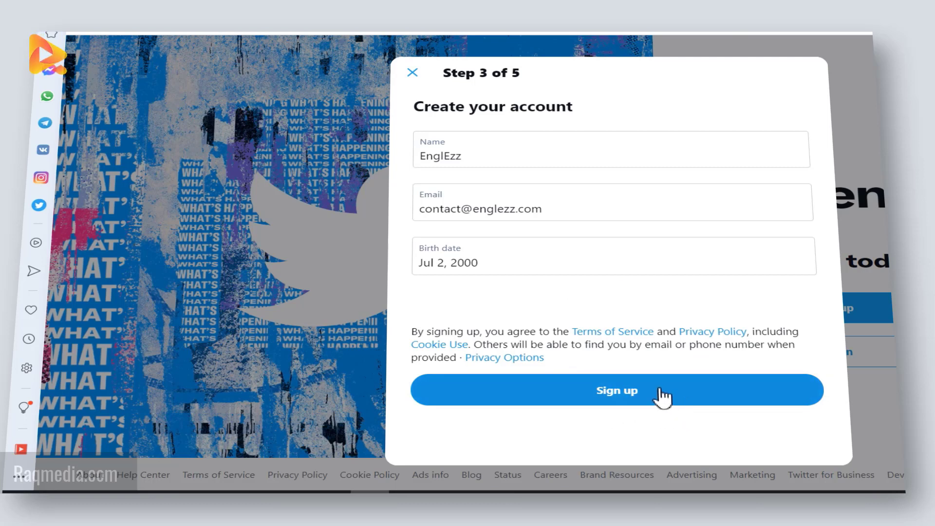
mouse_move(640, 299)
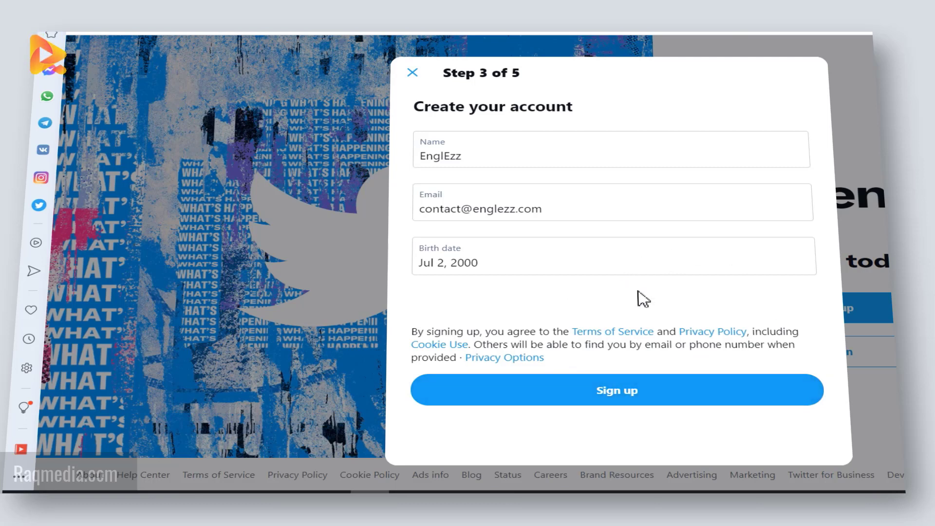
mouse_move(712, 333)
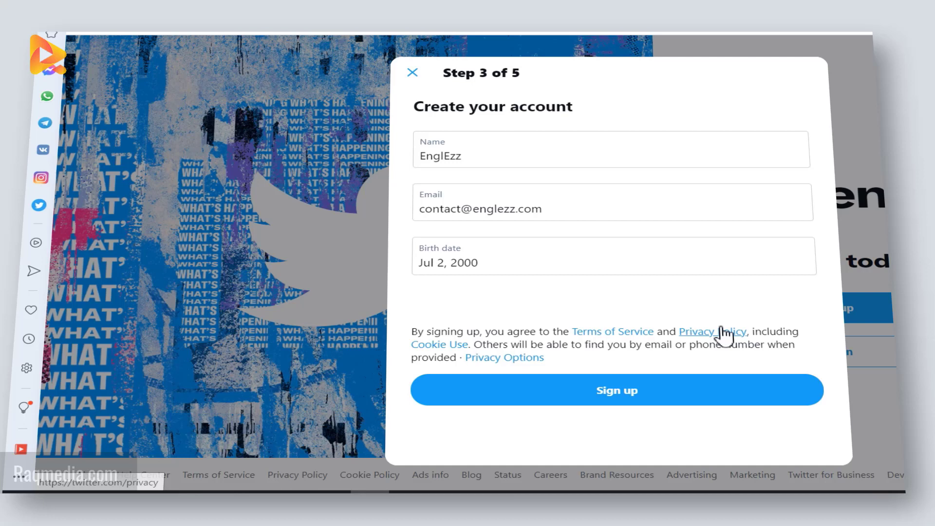
mouse_move(749, 368)
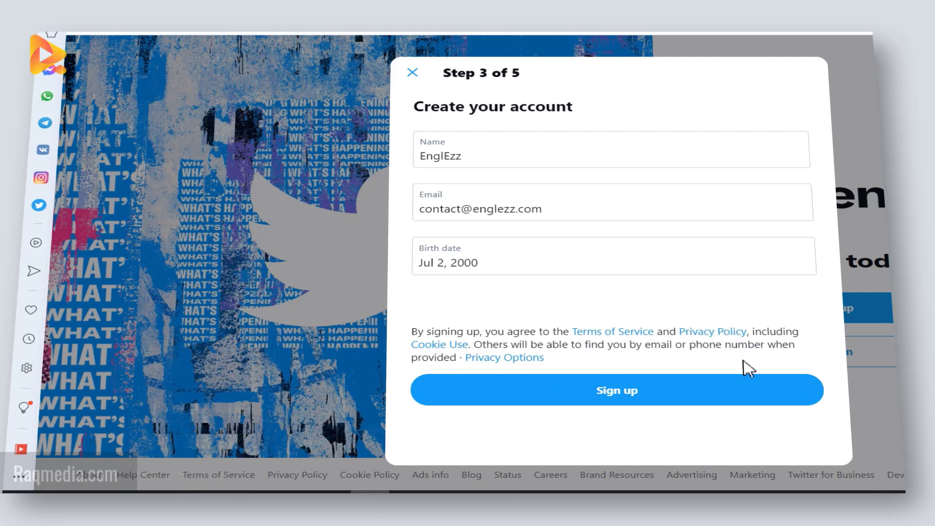
mouse_move(658, 416)
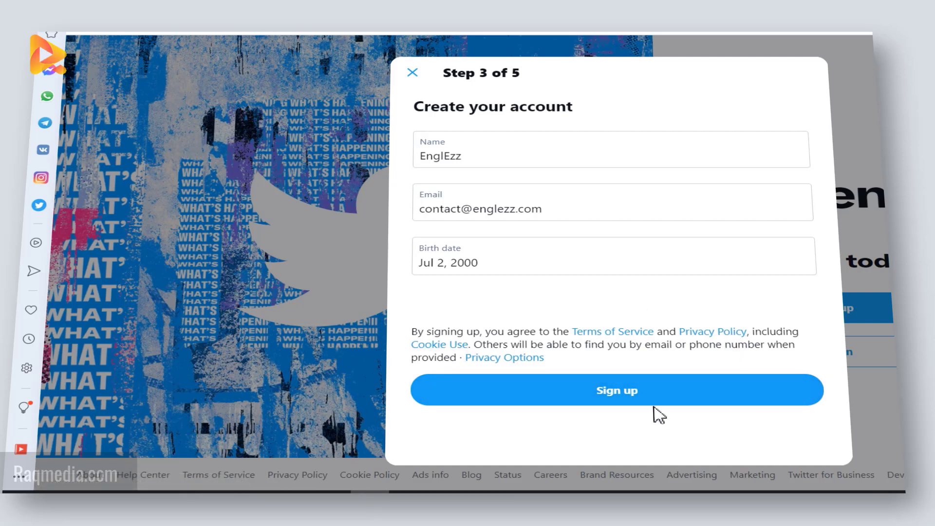
mouse_move(638, 399)
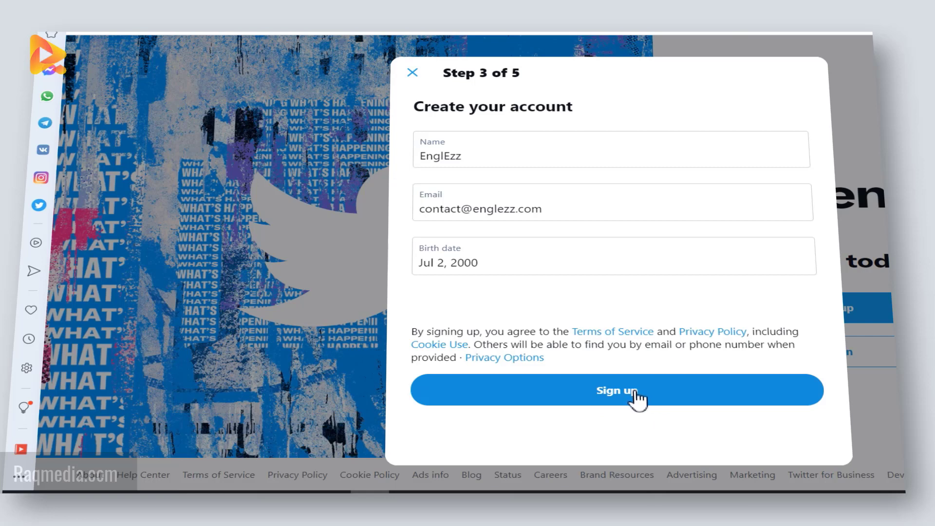
Submit the reviewed name, email and birth date with Sign up
left_click(618, 389)
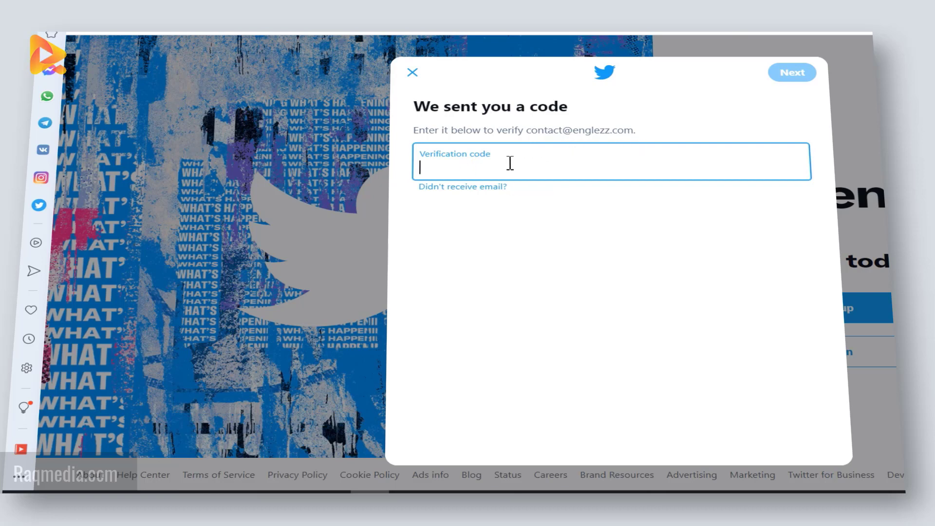
mouse_move(527, 128)
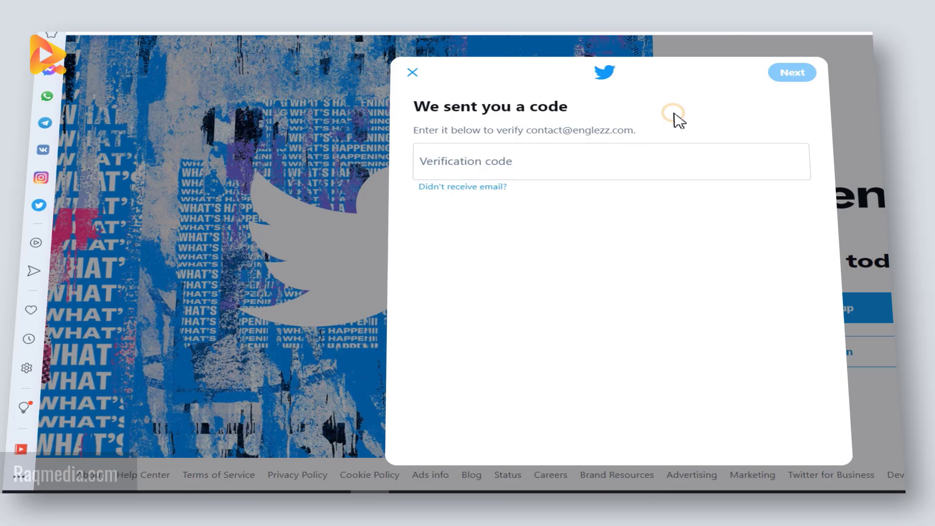
mouse_move(668, 262)
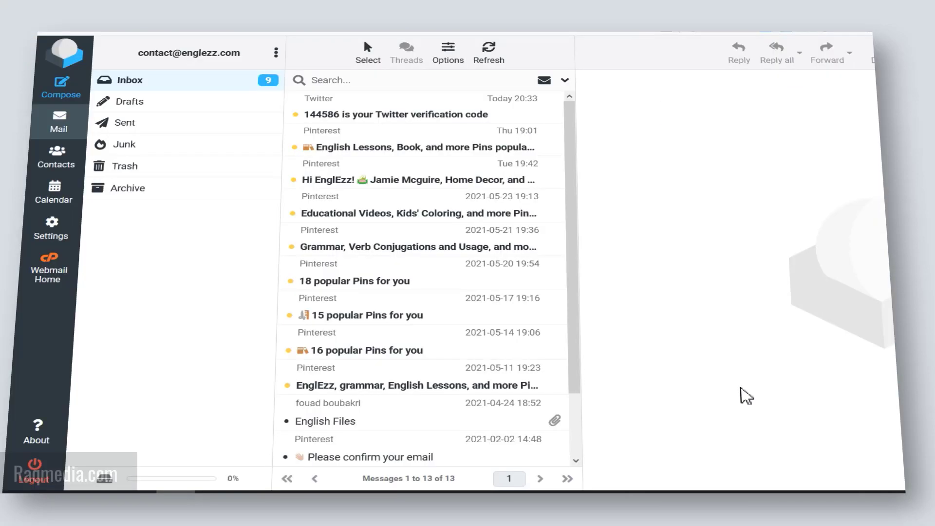
mouse_move(444, 133)
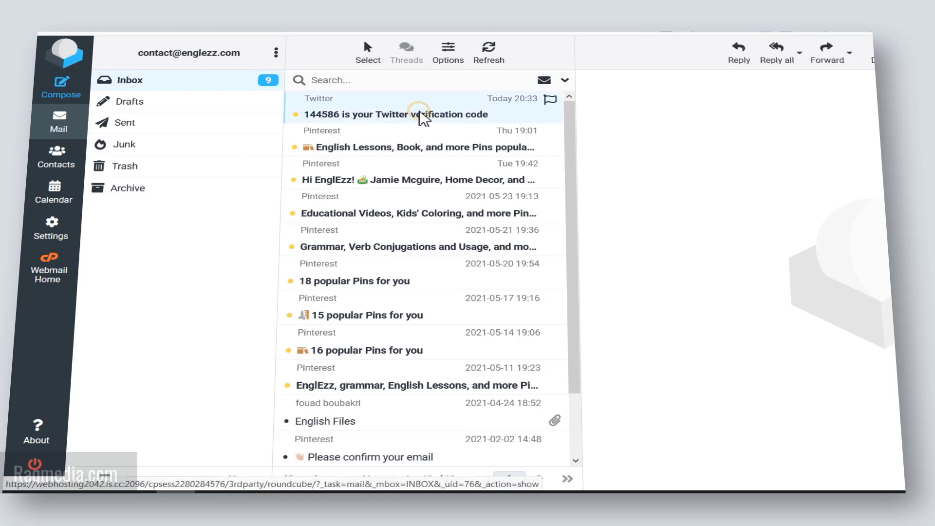
left_click(393, 114)
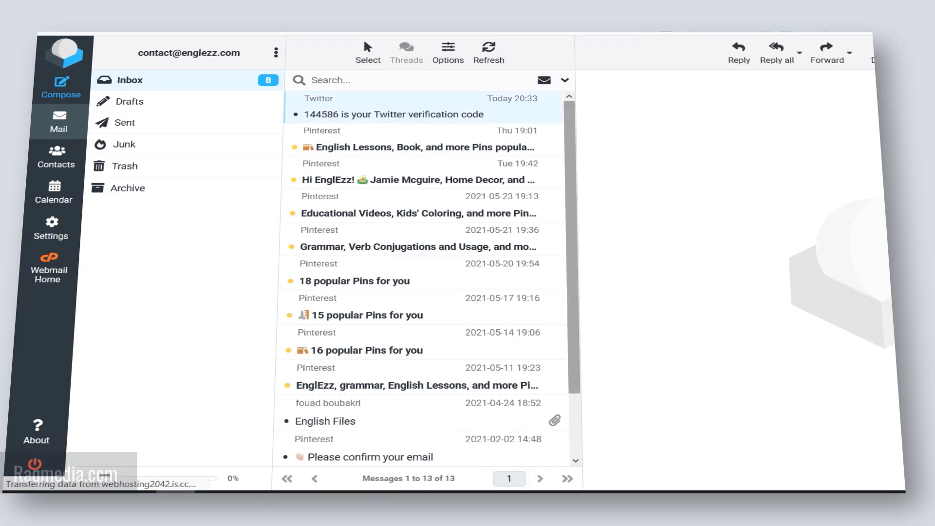
left_click(394, 106)
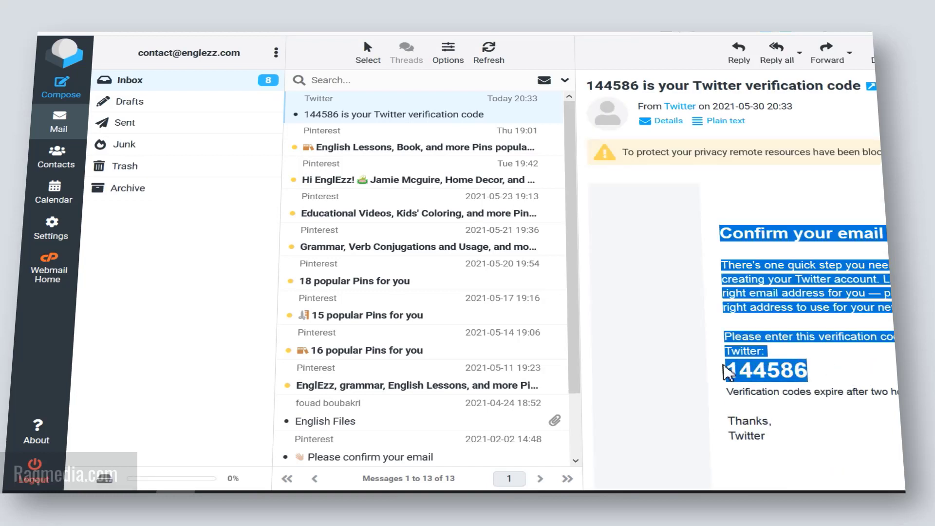
right_click(767, 371)
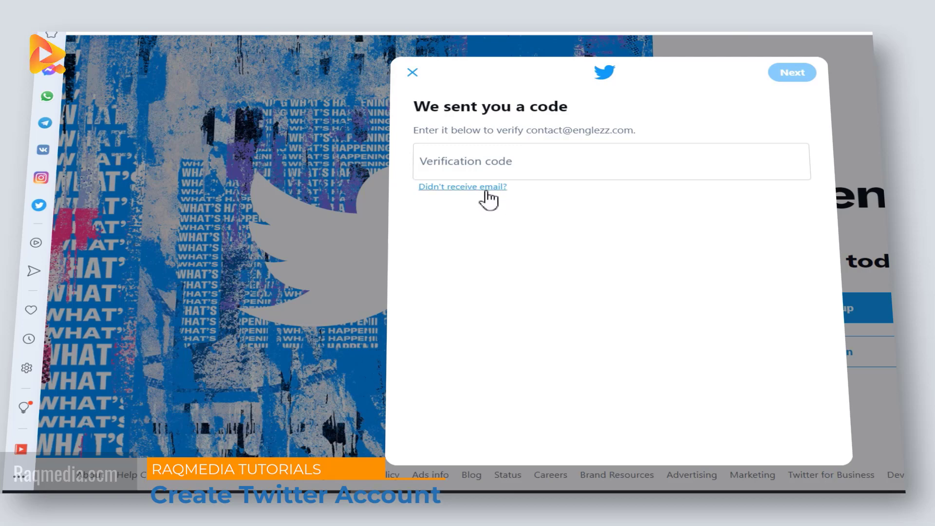
mouse_move(643, 294)
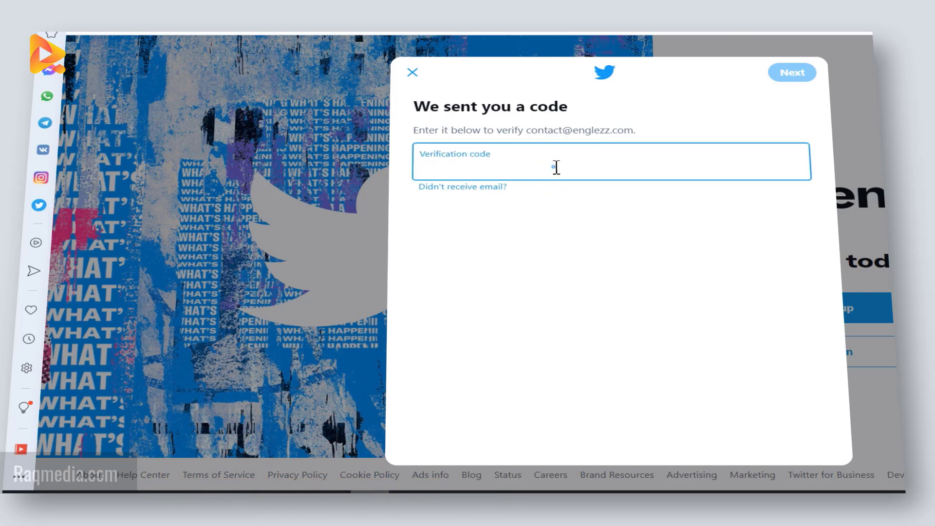
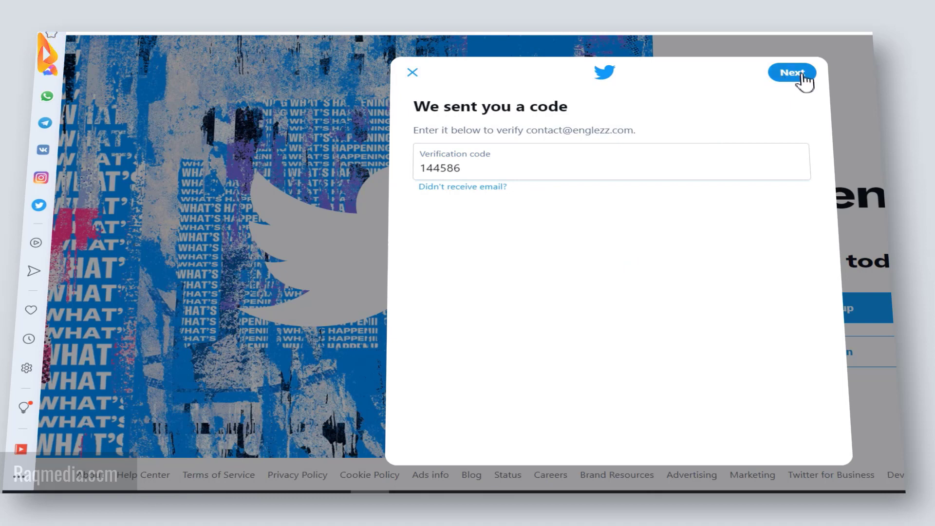
left_click(791, 72)
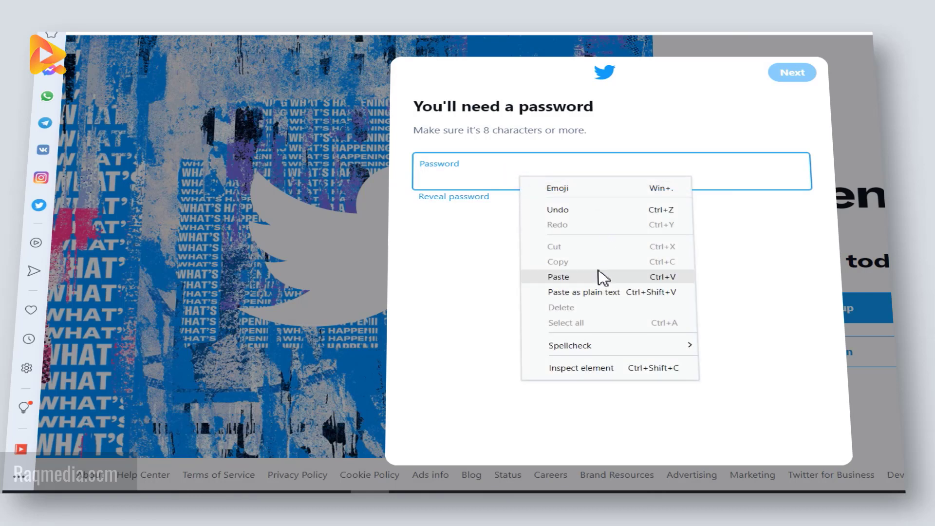
Paste the prepared password into the Password field and submit it
left_click(558, 275)
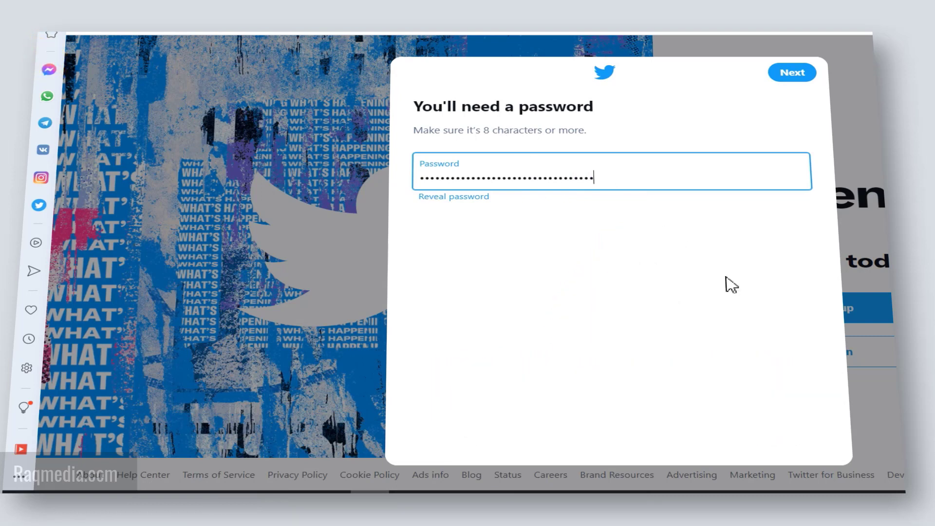
mouse_move(682, 299)
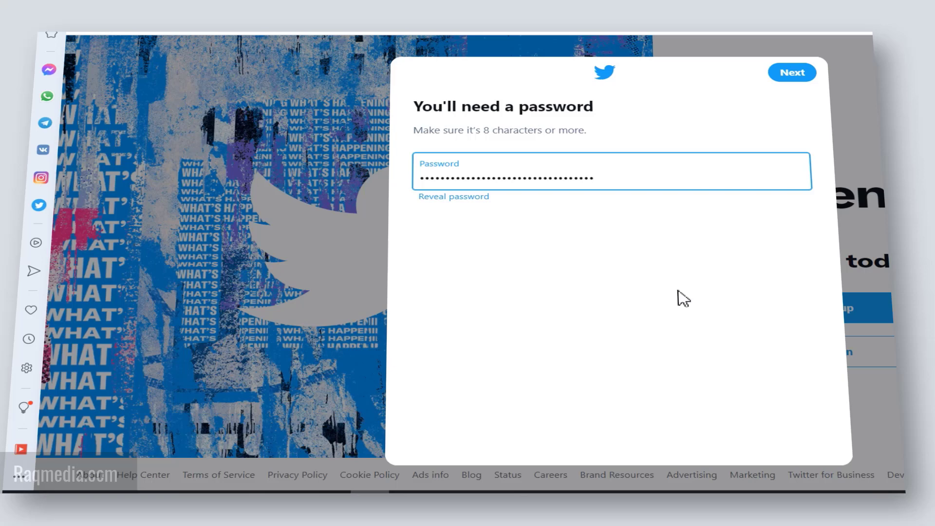
mouse_move(748, 112)
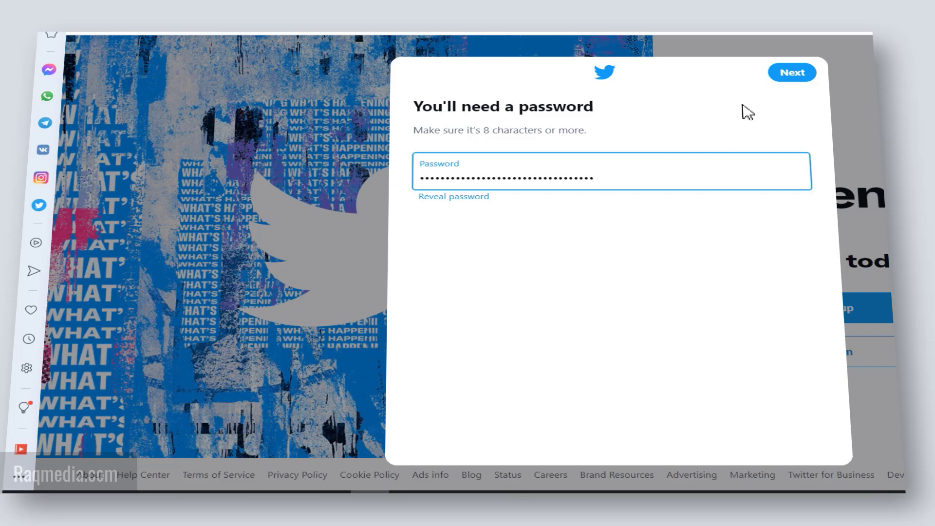
mouse_move(793, 84)
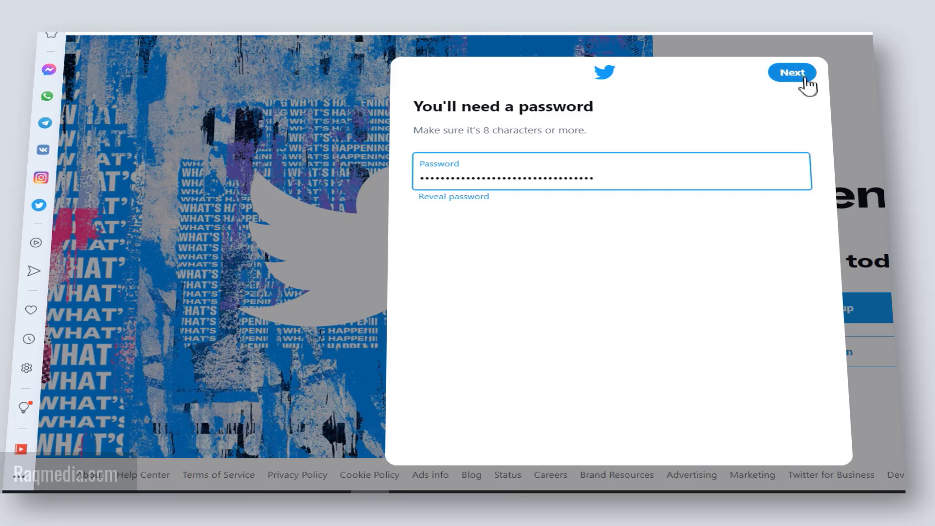
left_click(791, 72)
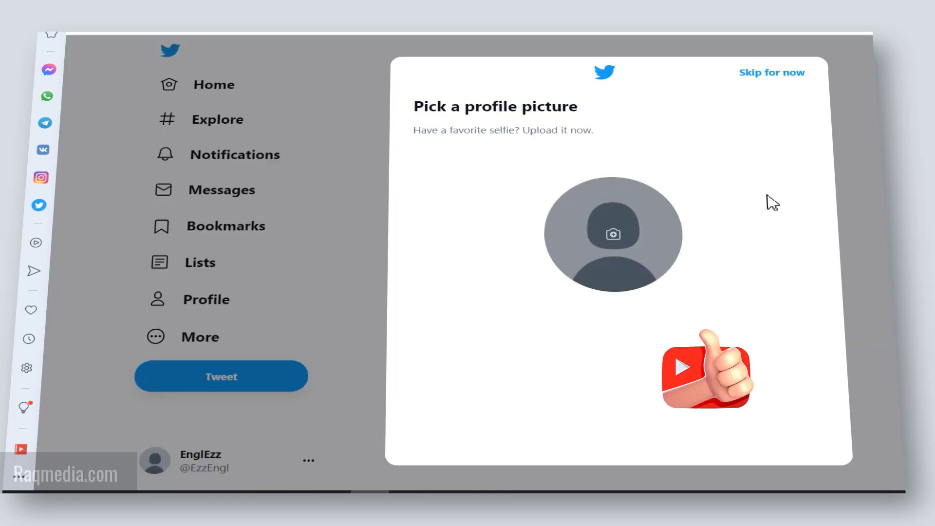
Upload the smiling student photo as the profile picture, apply it and continue to the bio step
double_click(495, 107)
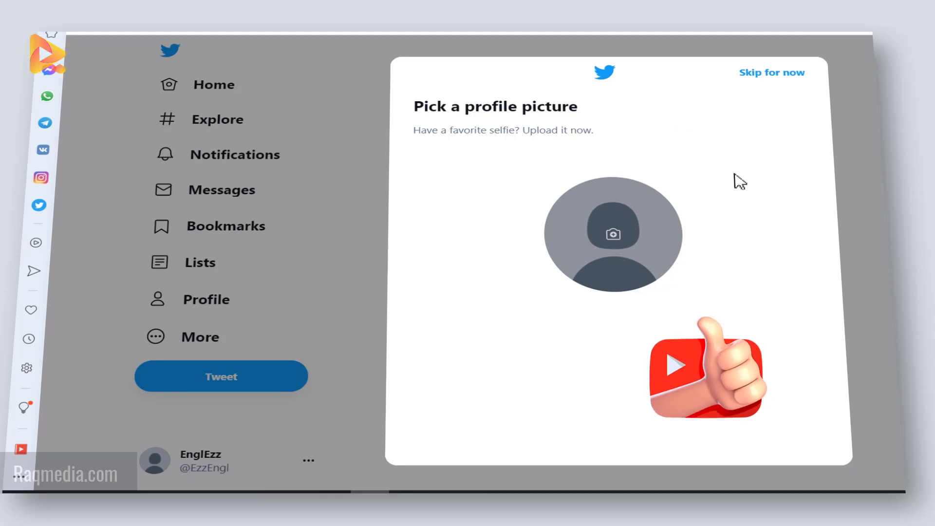
mouse_move(604, 298)
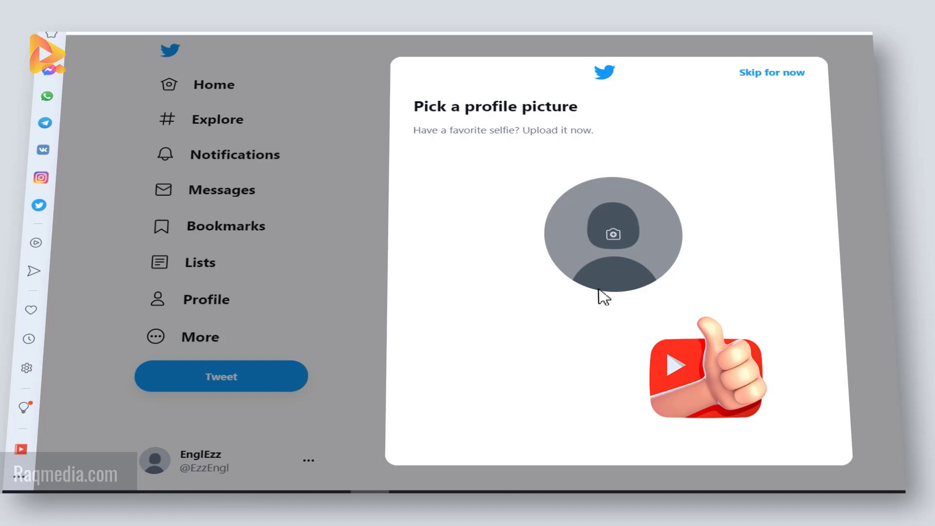
mouse_move(671, 244)
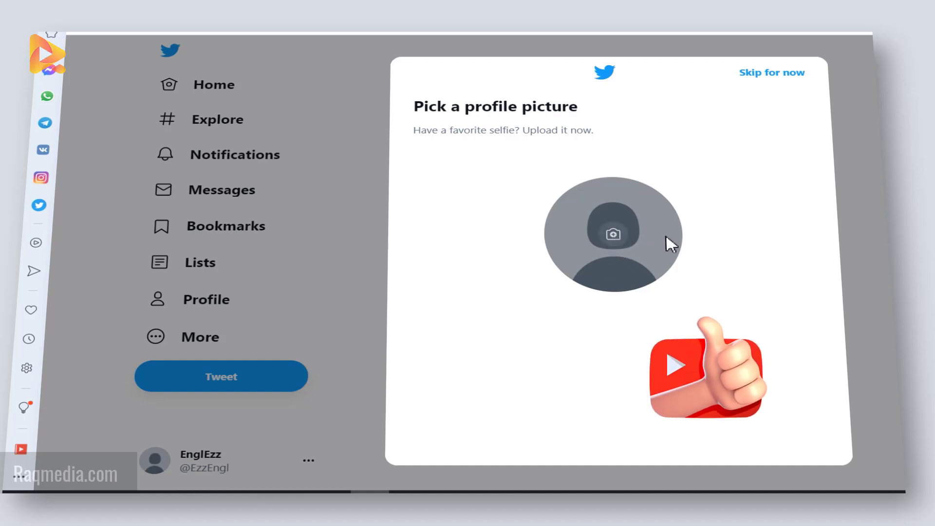
mouse_move(722, 256)
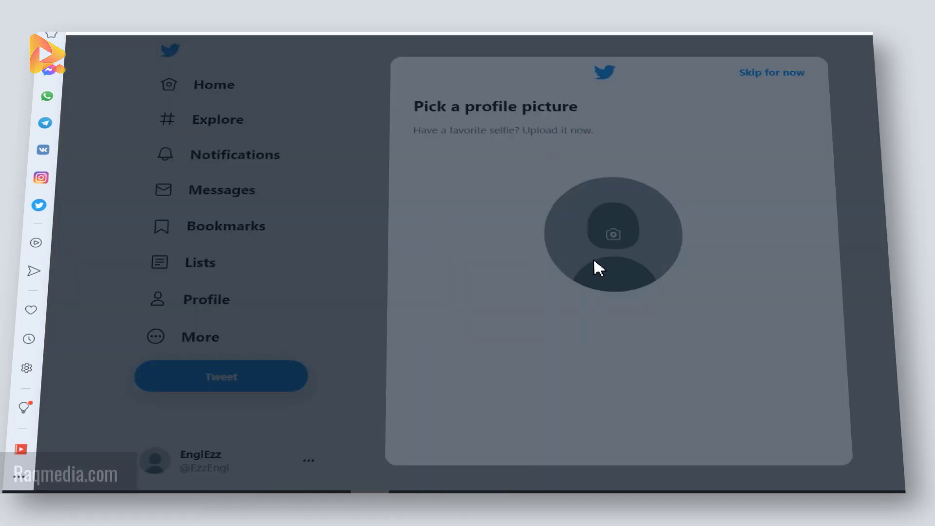
left_click(613, 233)
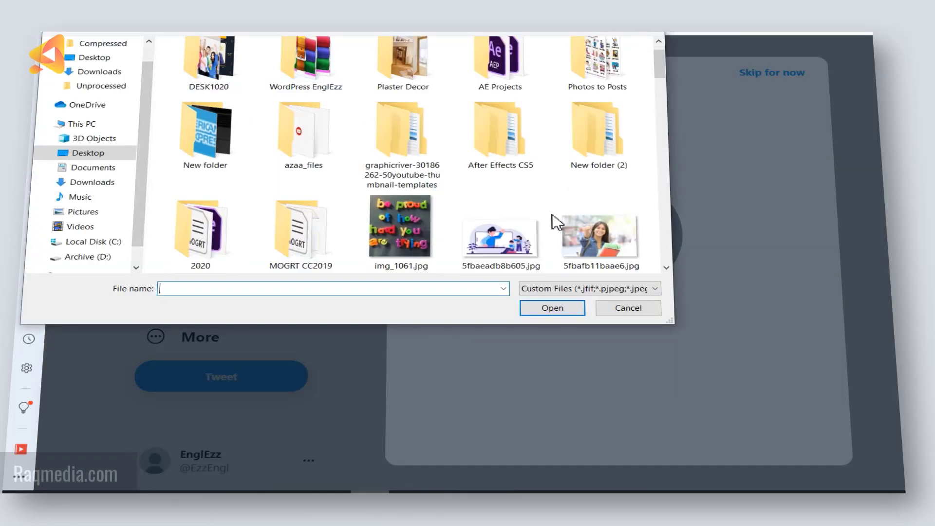
scroll("down", 3)
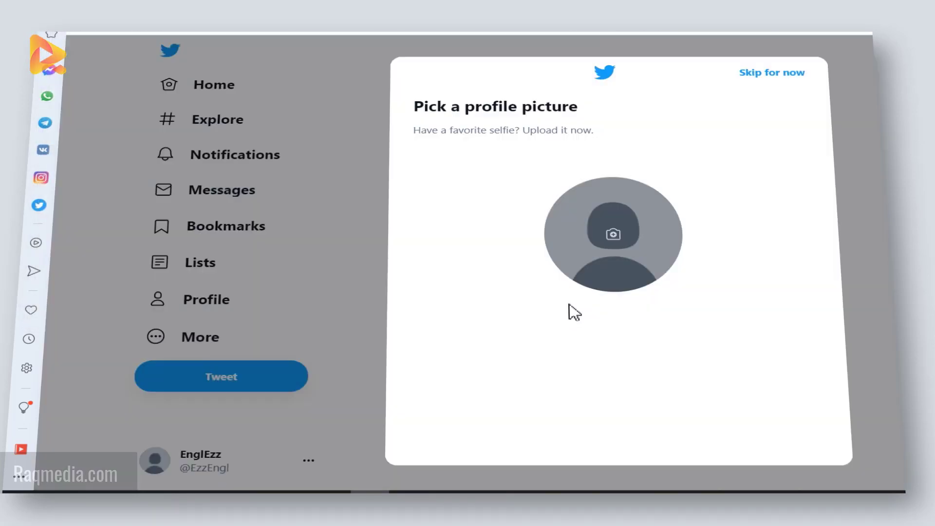
left_click(612, 233)
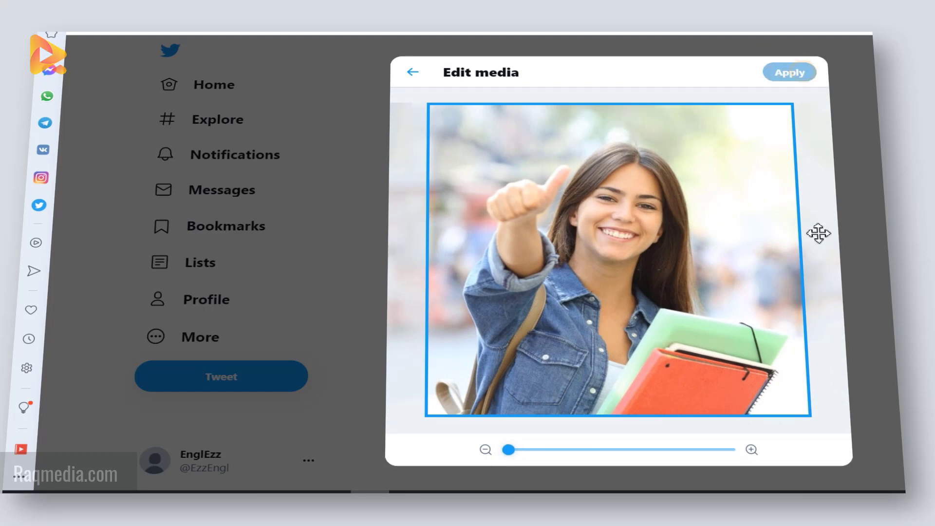
left_click(788, 72)
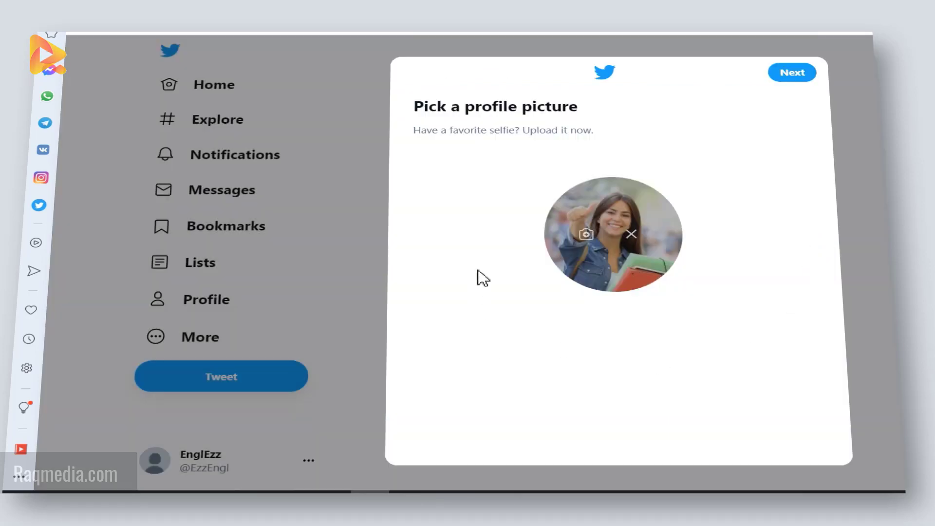
left_click(792, 72)
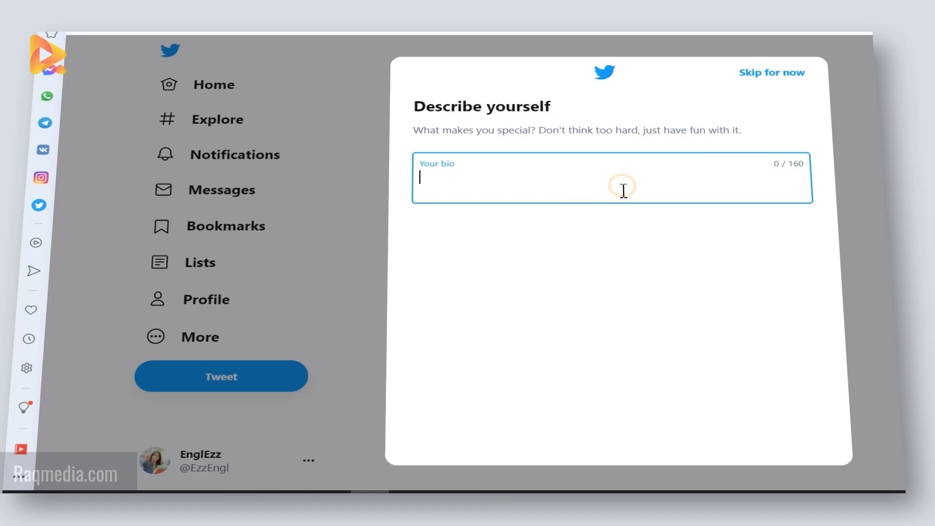
Skip writing a bio and look through the interest topics without selecting any
left_click(771, 72)
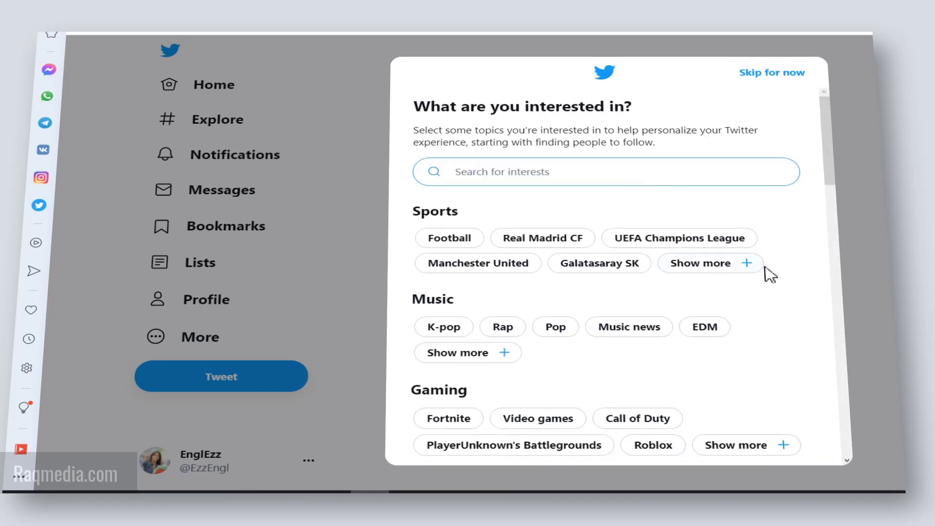
scroll("down", 3)
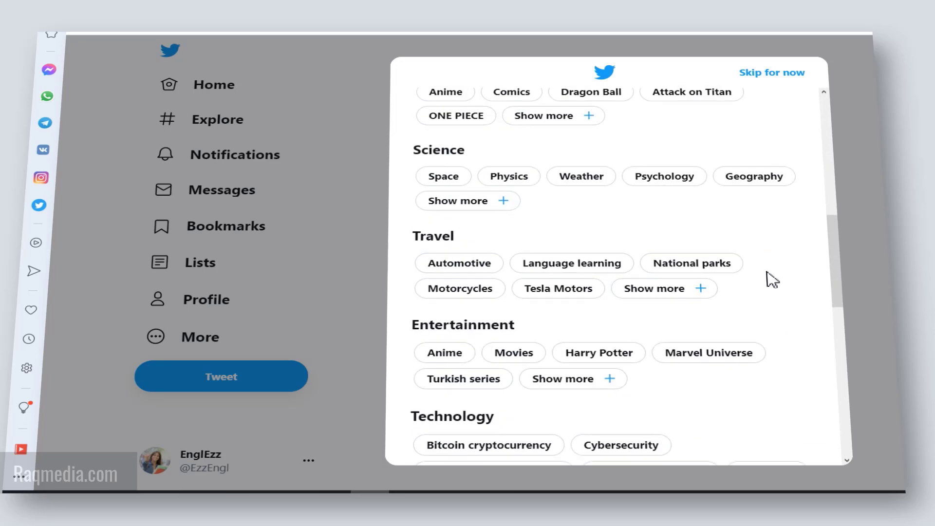
scroll("down", 3)
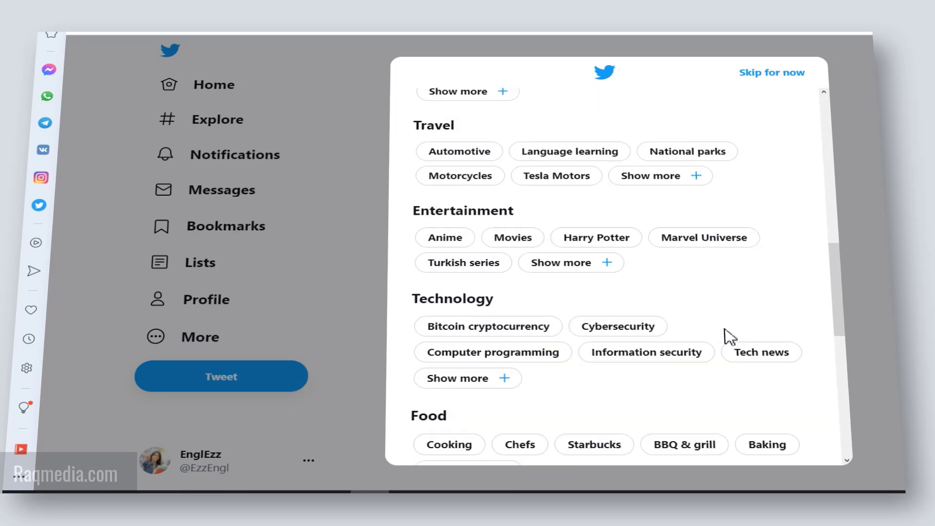
scroll("up", 3)
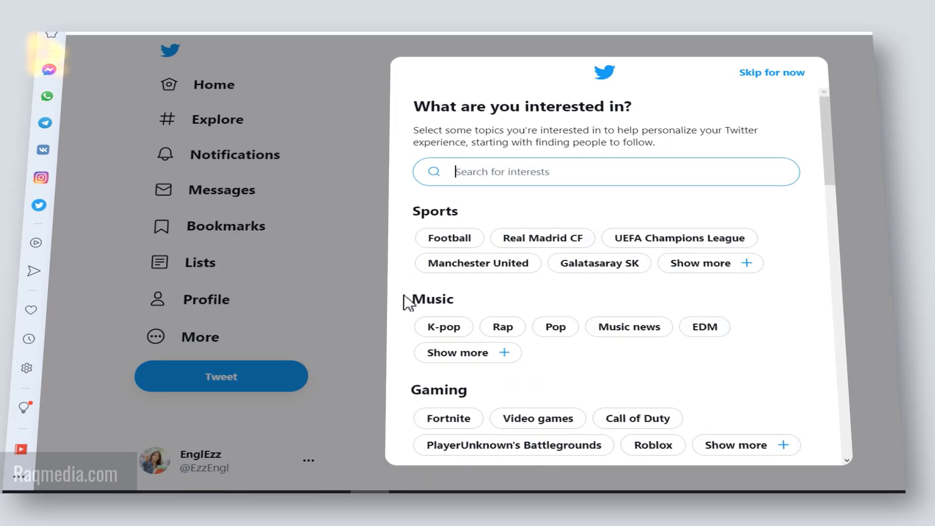
scroll("down", 3)
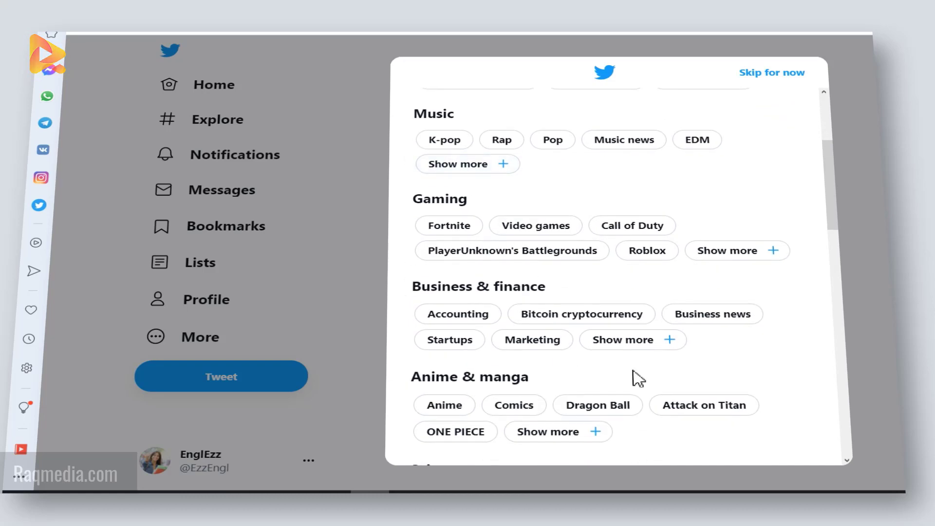
scroll("down", 3)
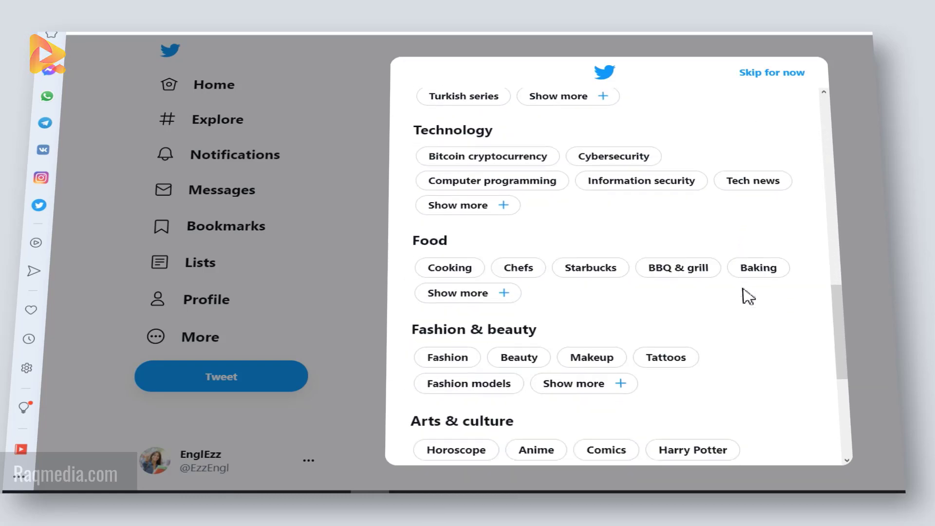
scroll("down", 3)
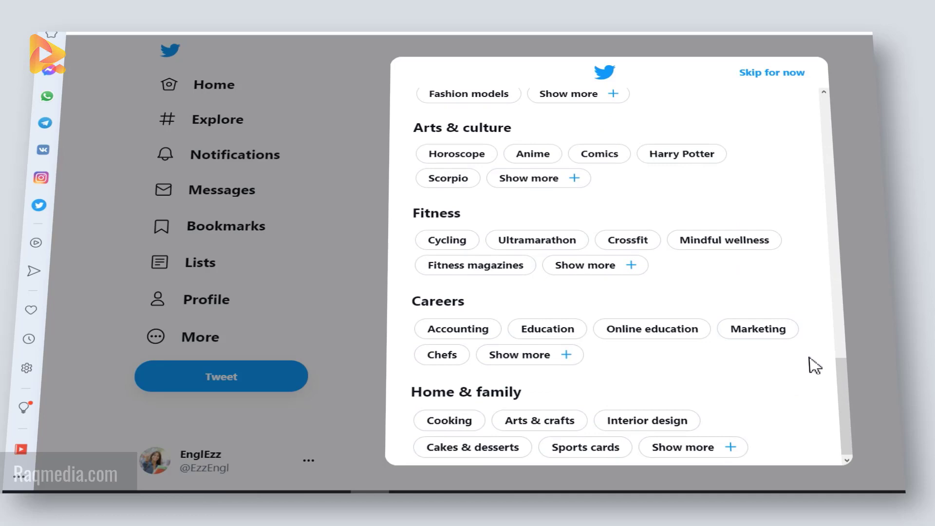
scroll("up", 3)
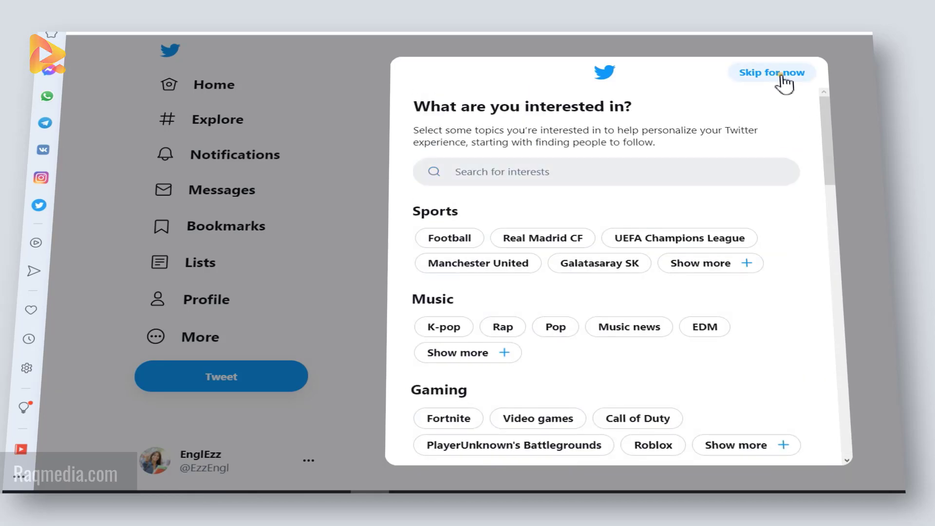
Skip the interest topics and browse the suggested accounts to follow
left_click(771, 72)
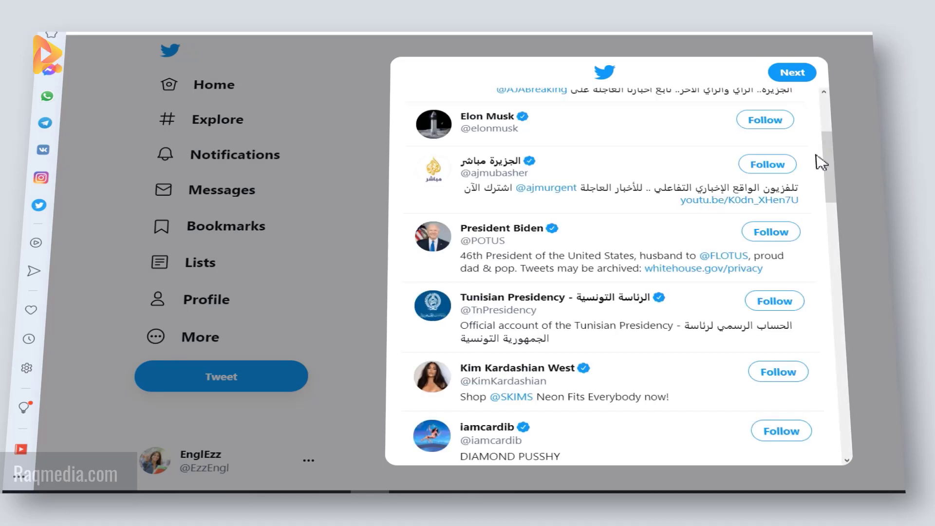
scroll("down", 3)
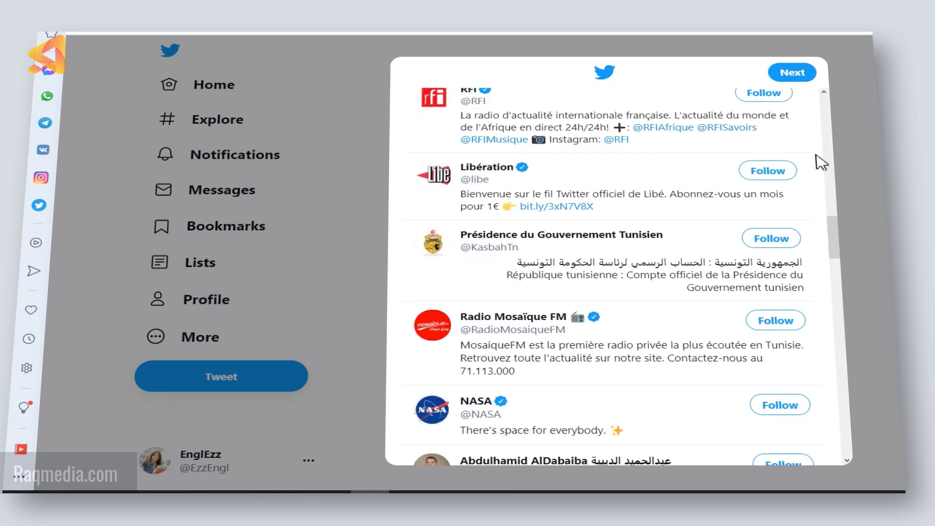
scroll("down", 3)
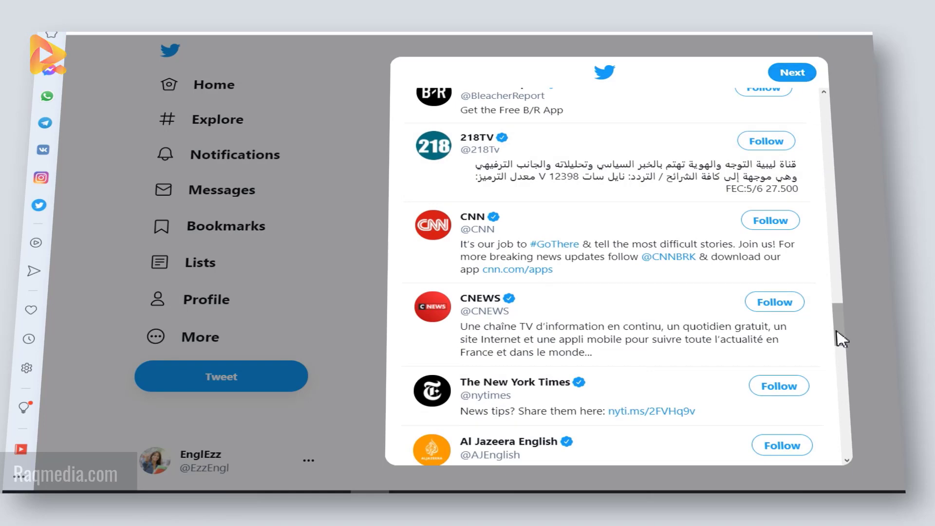
scroll("up", 3)
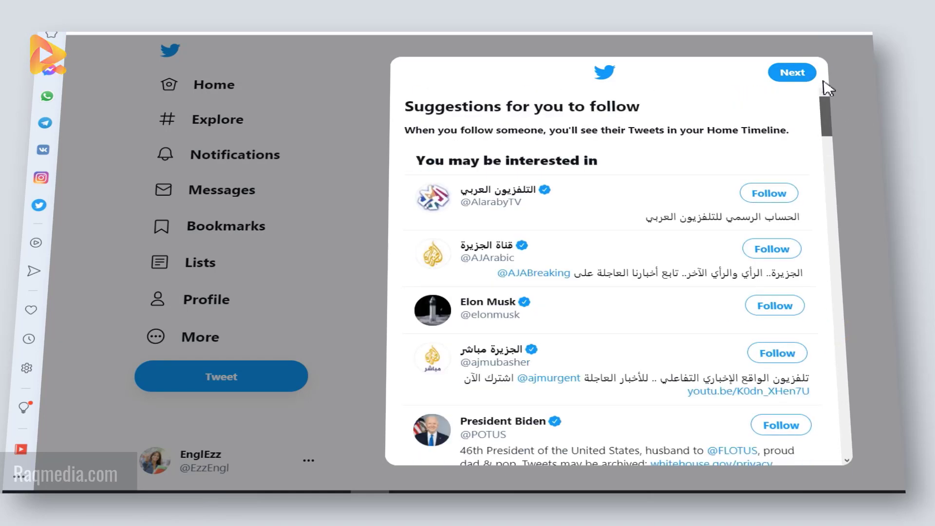
Move past the suggestions, decline notifications, and follow RaQMedia from its profile page
left_click(792, 72)
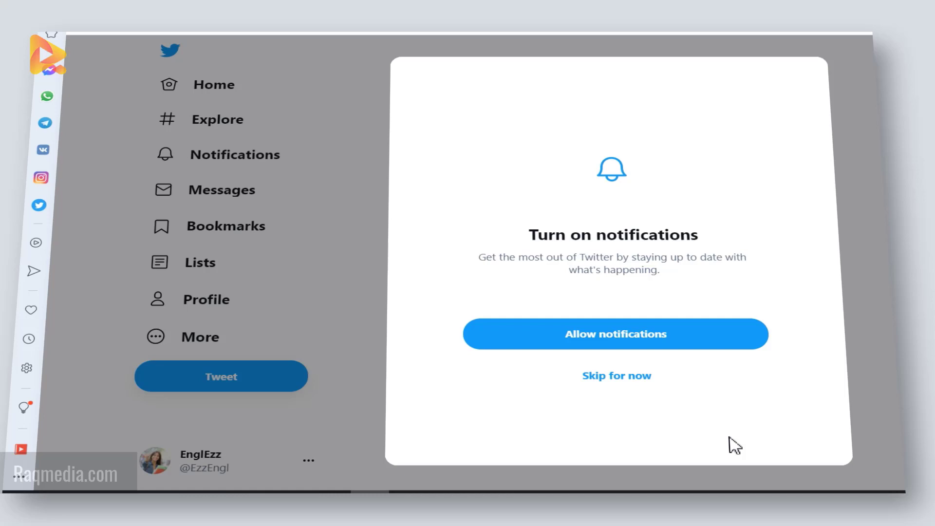
mouse_move(617, 376)
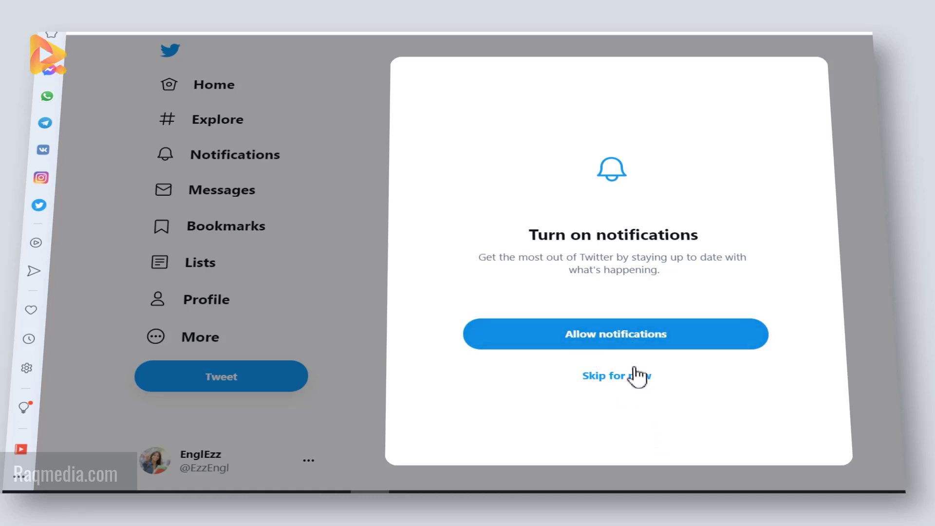
mouse_move(654, 401)
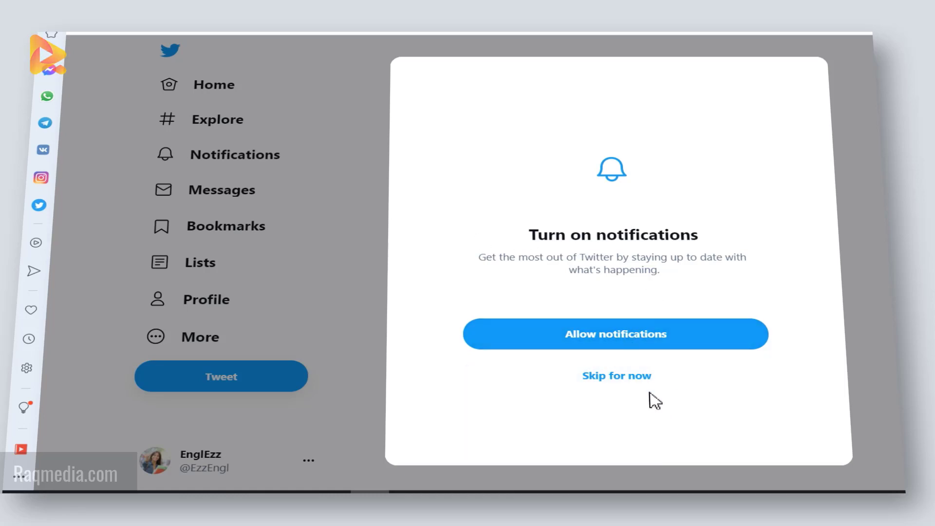
left_click(617, 375)
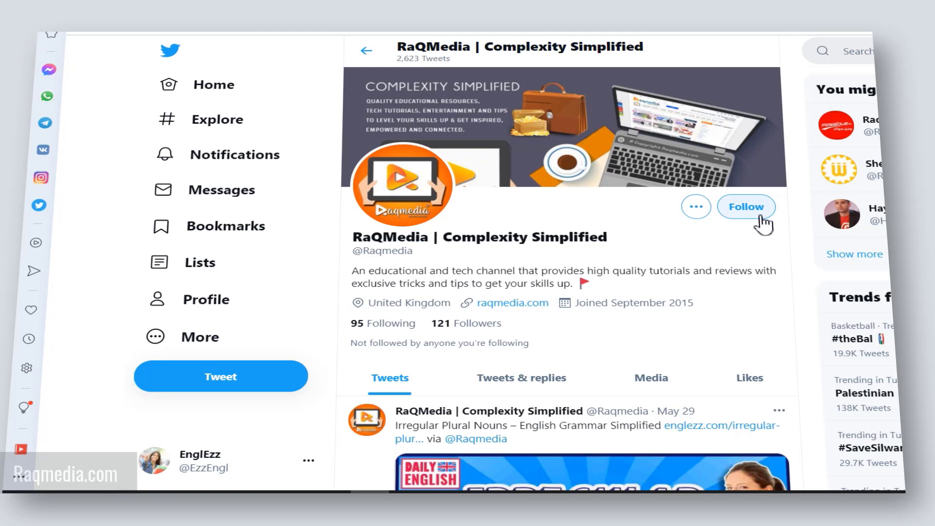
left_click(745, 207)
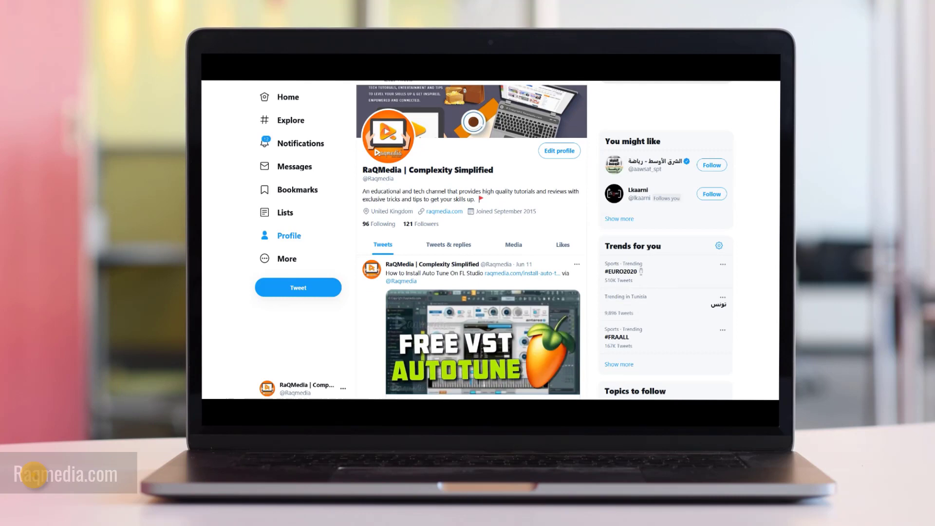
scroll("down", 3)
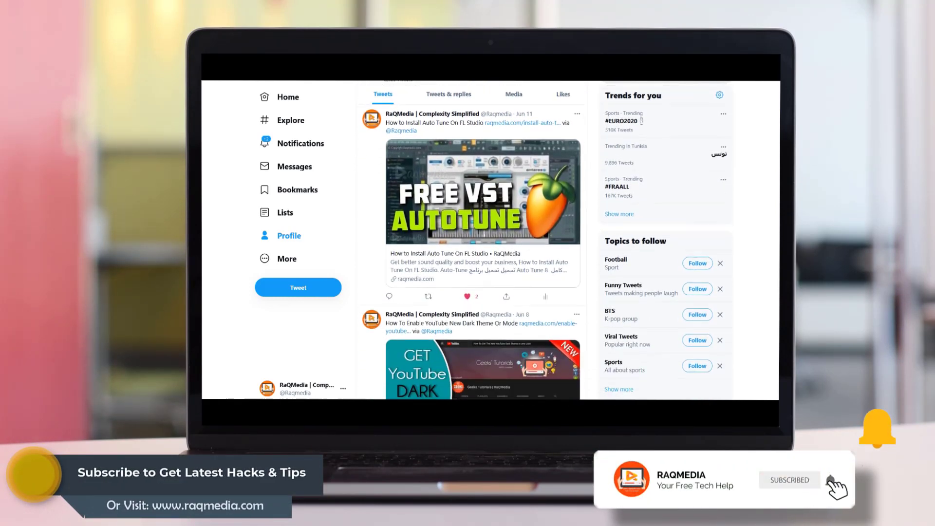
scroll("down", 3)
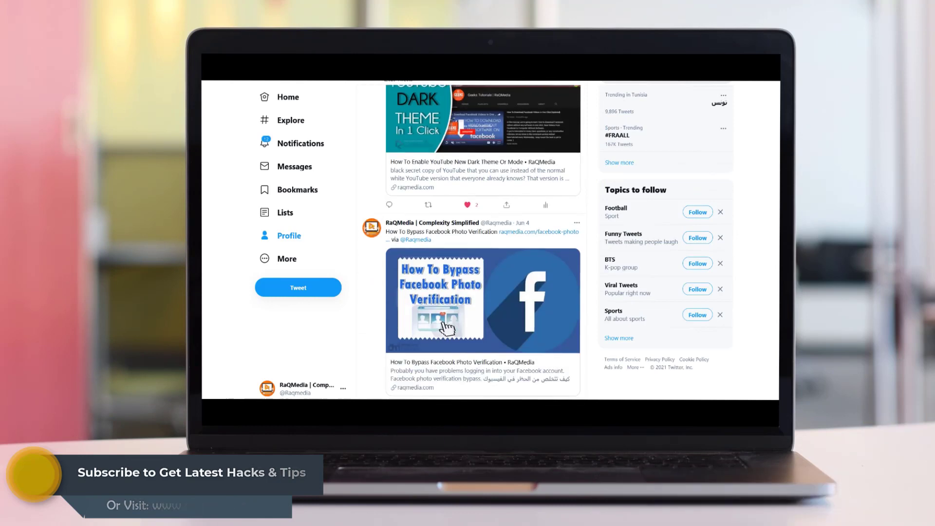
scroll("down", 3)
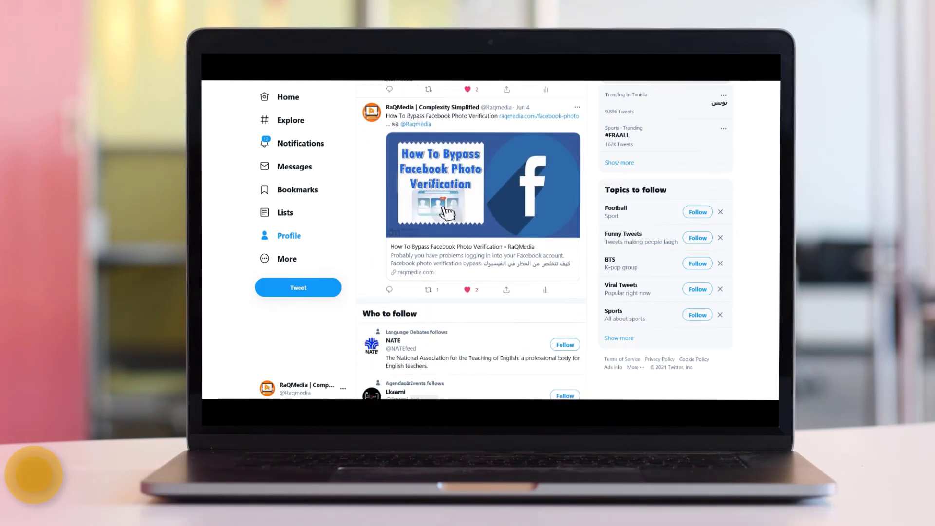
scroll("down", 3)
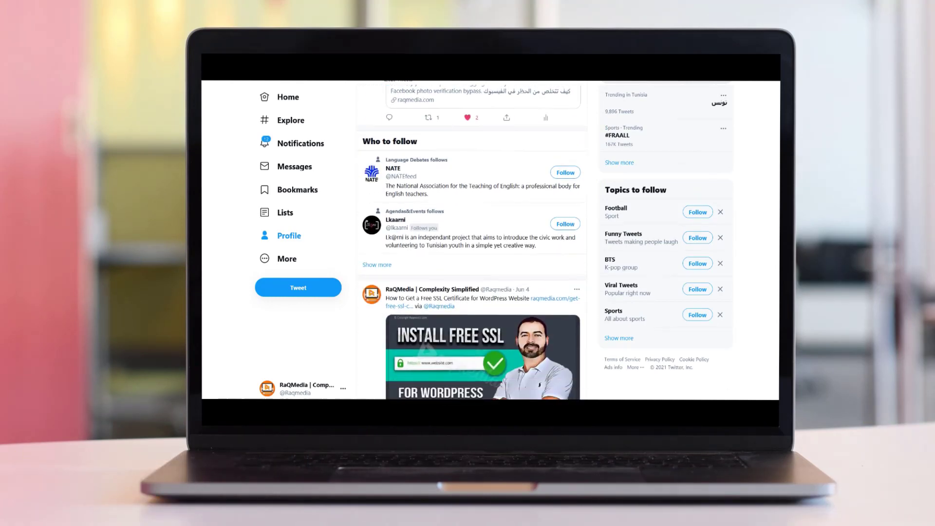
scroll("down", 3)
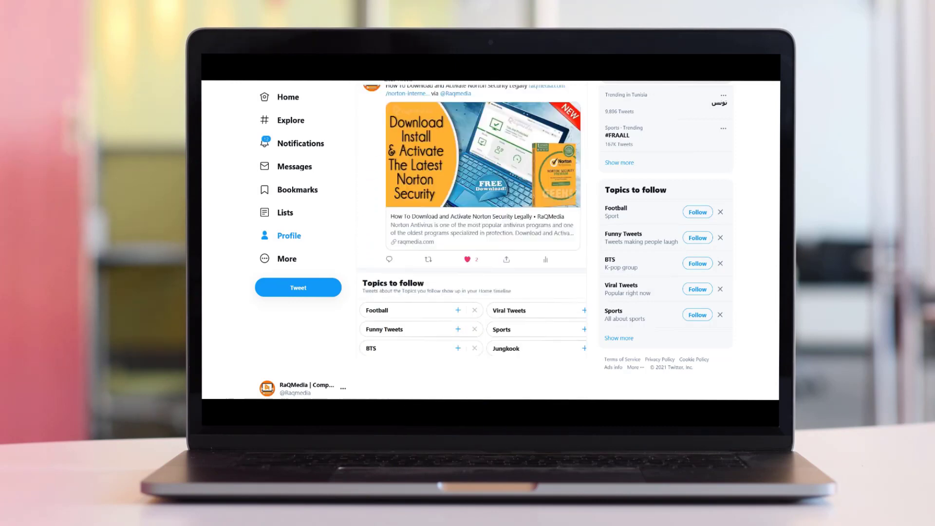
scroll("down", 3)
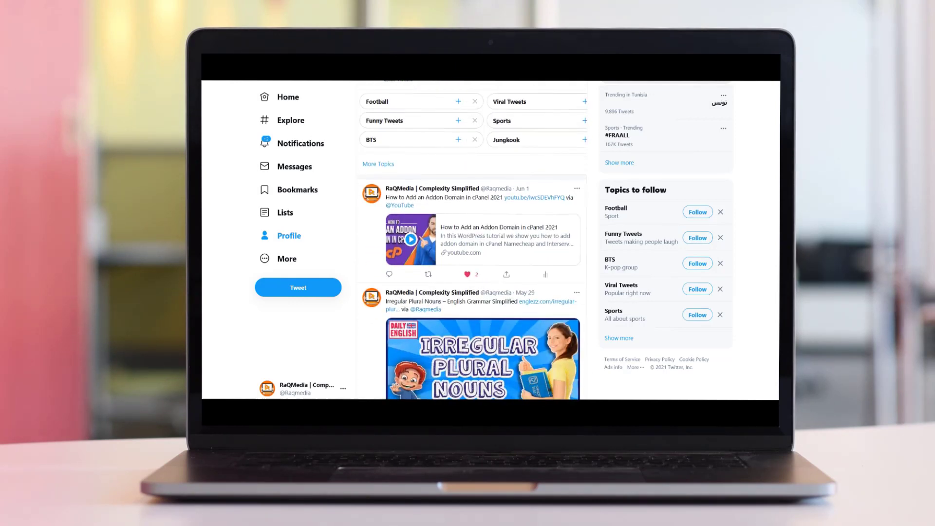
scroll("down", 3)
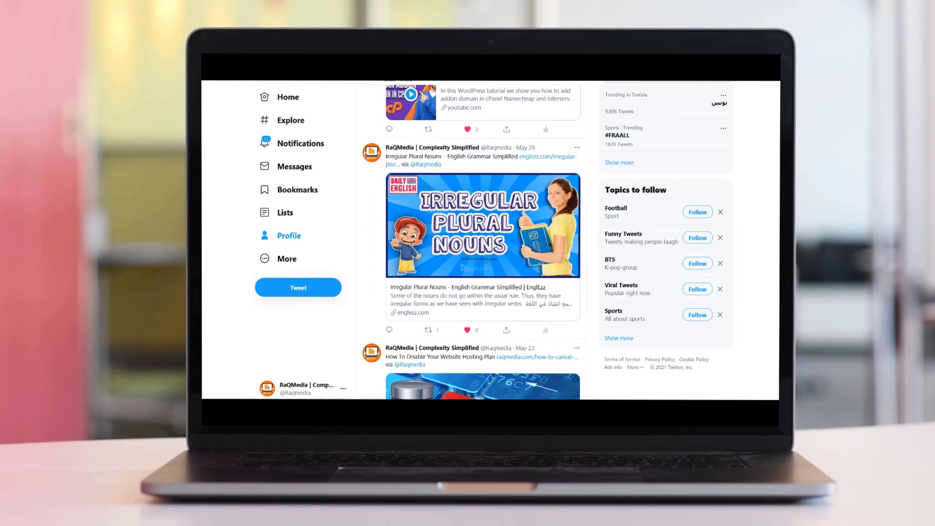